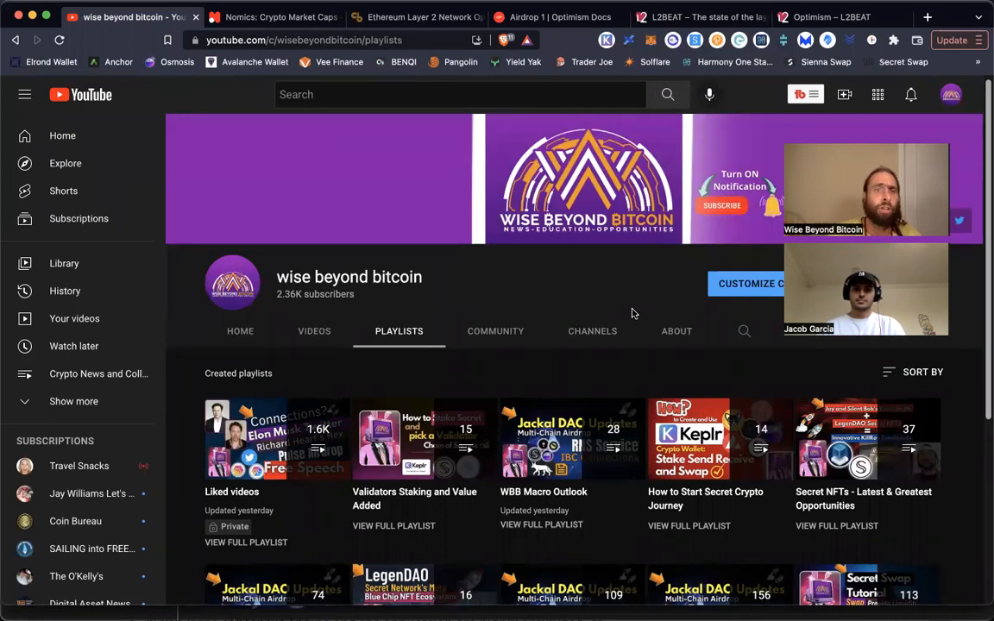
mouse_move(526, 326)
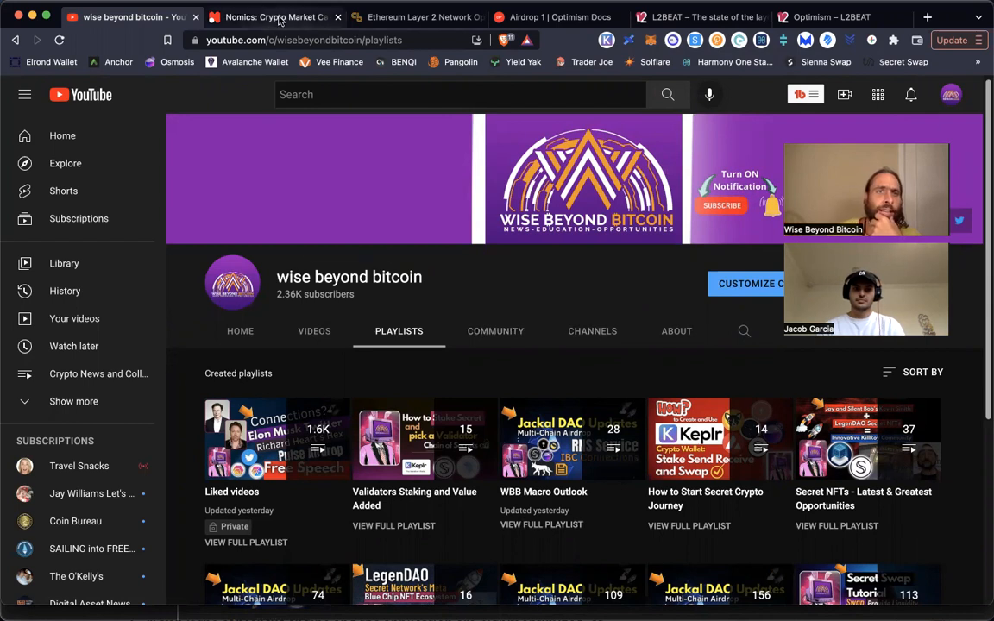
- Show the Nomics market cap table listing Bitcoin, Ethereum, Tether and Binance Coin
left_click(275, 16)
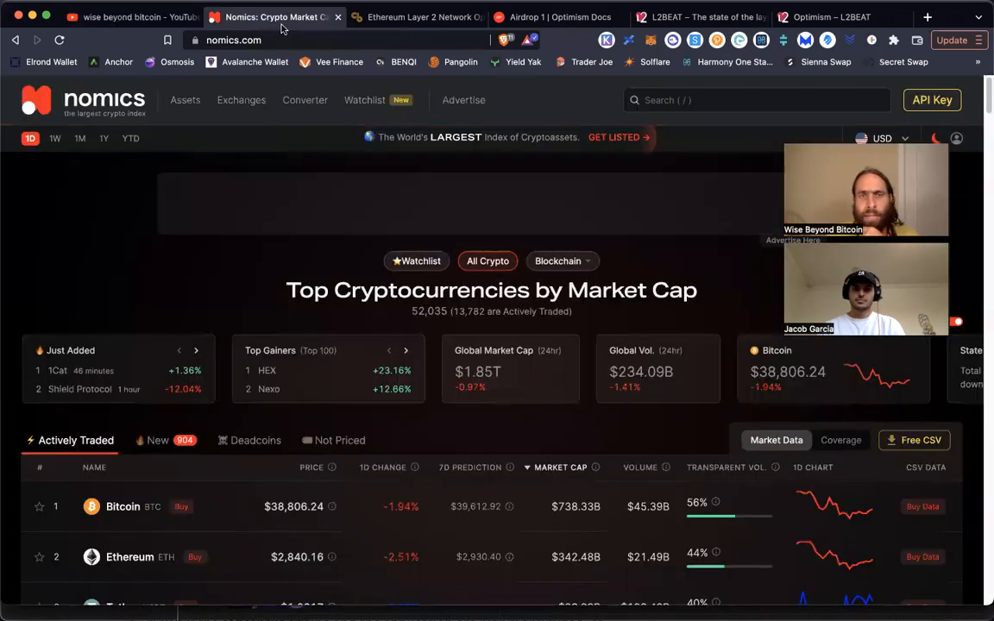
scroll("down", 3)
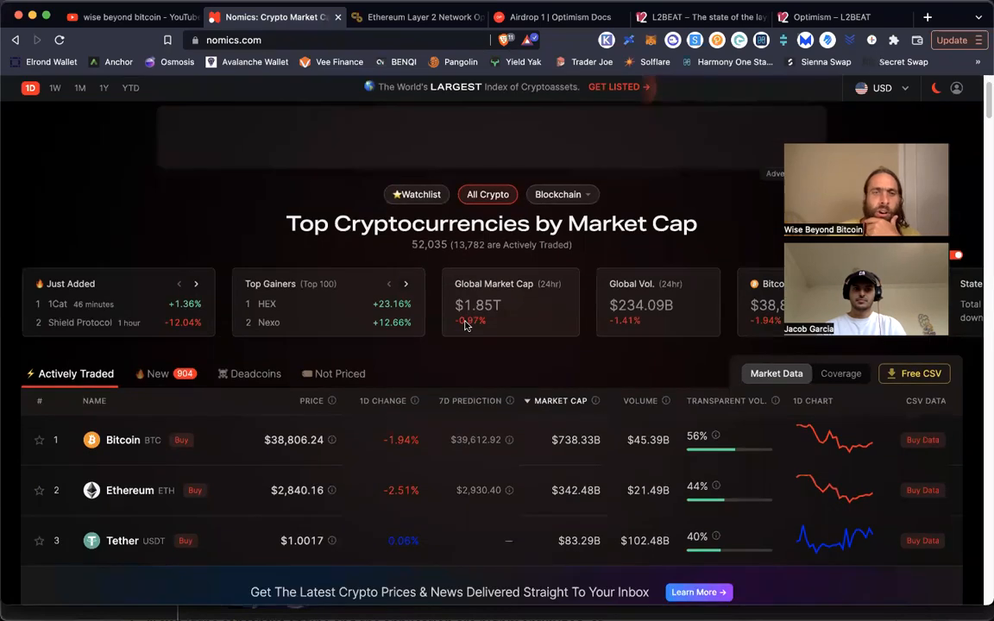
scroll("down", 3)
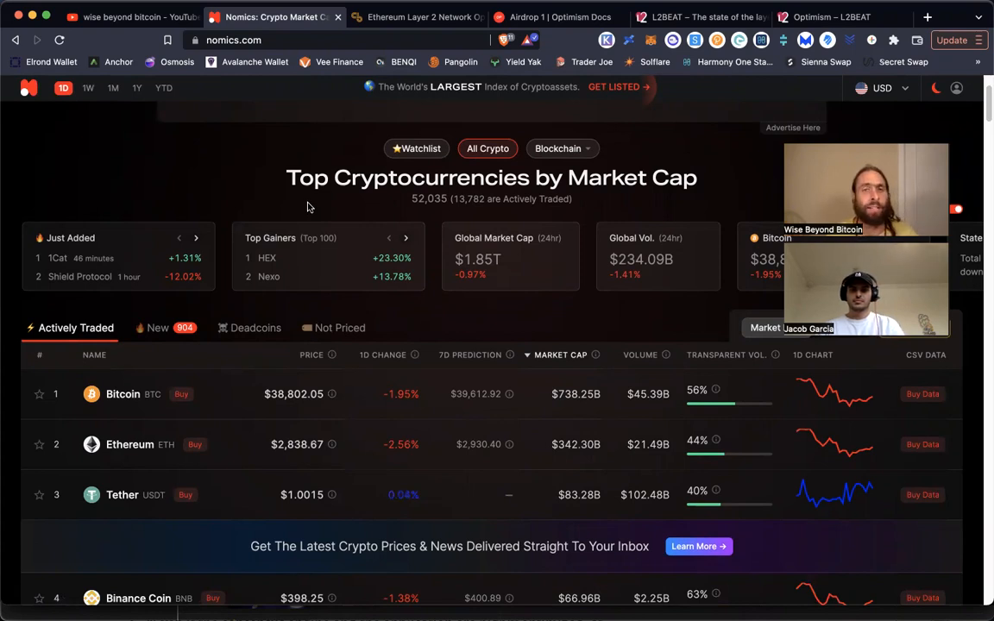
mouse_move(268, 136)
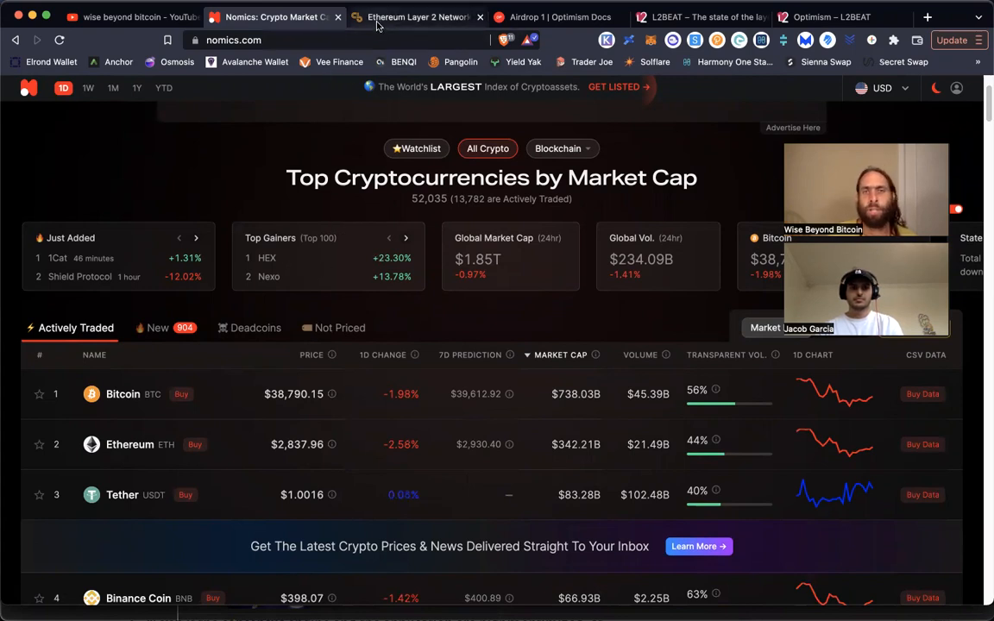
- Return to the wise beyond bitcoin YouTube channel's created playlists page
left_click(129, 16)
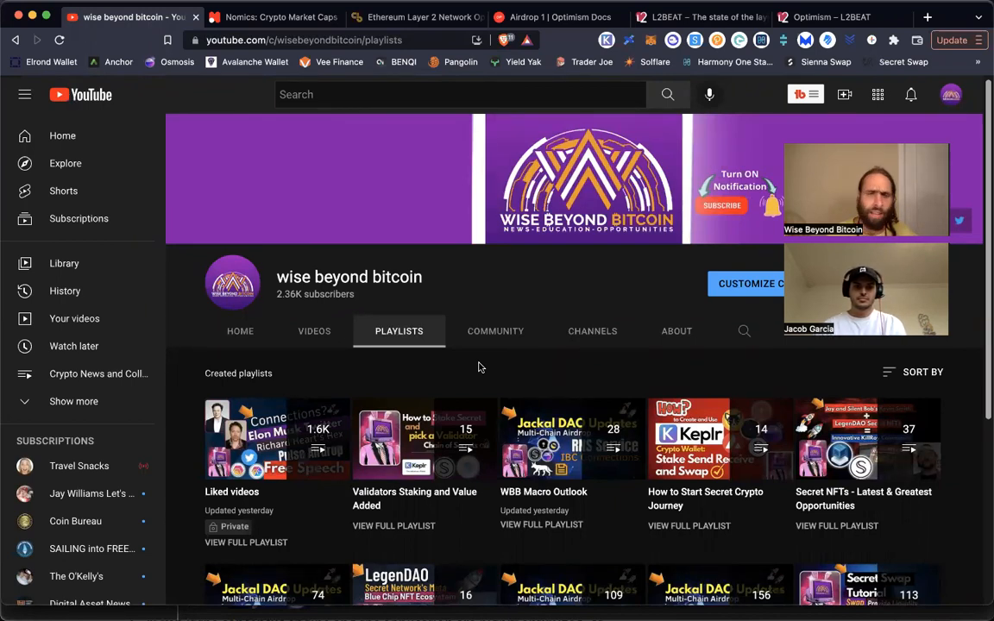
mouse_move(531, 300)
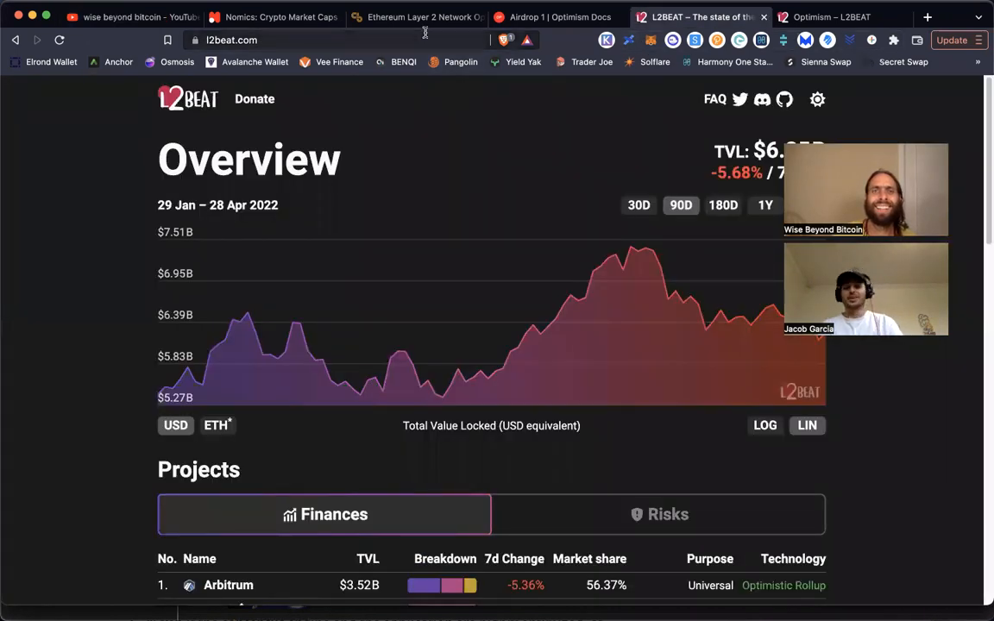
- Glance at the Airdrop 1 docs, then scroll L2BEAT's Layer 2 rankings led by Arbitrum, dYdX, Optimism
left_click(556, 17)
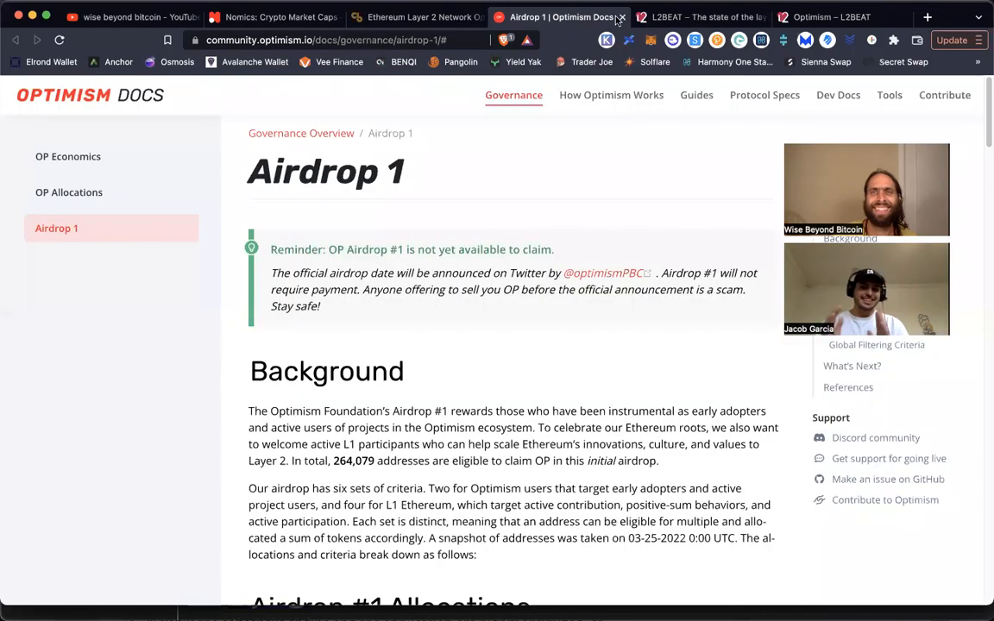
left_click(698, 16)
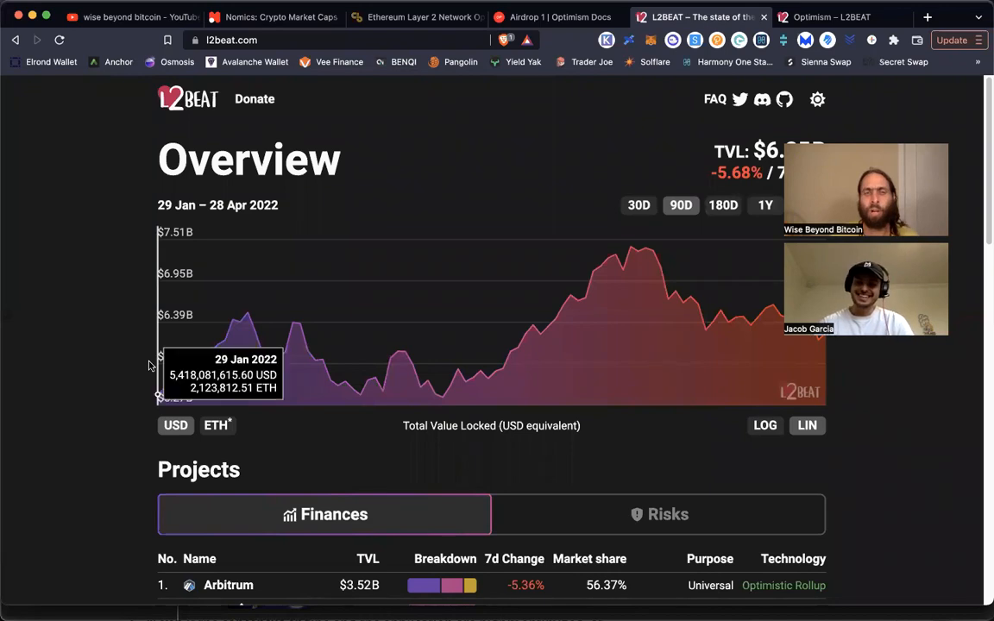
scroll("down", 3)
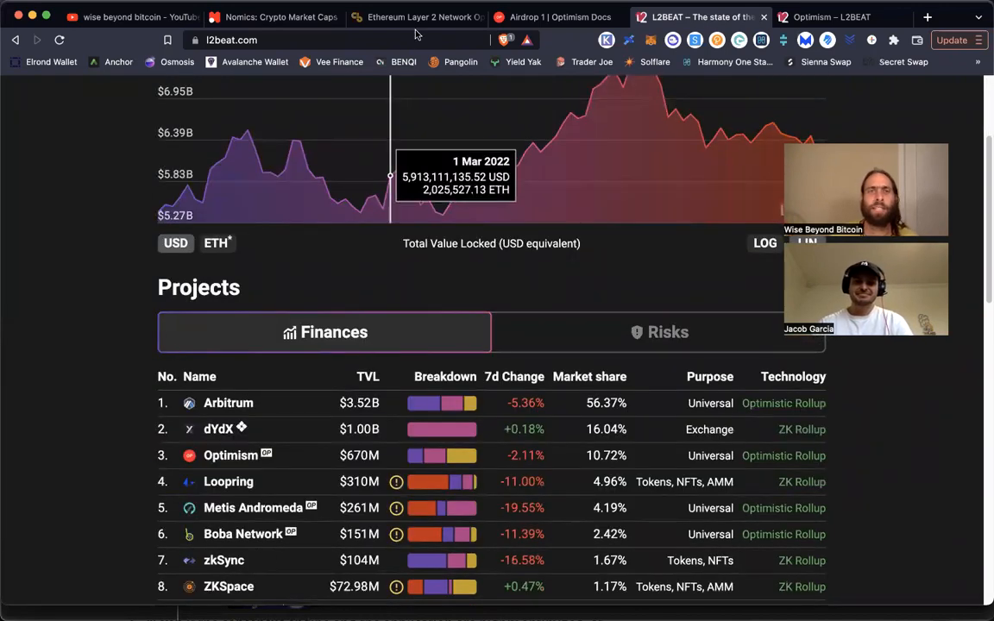
left_click(414, 16)
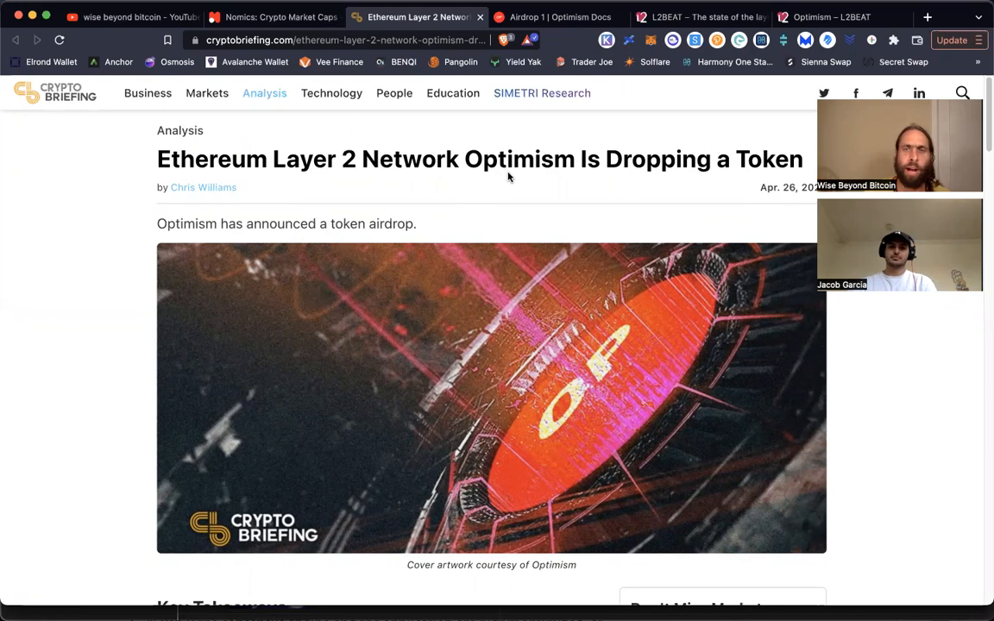
mouse_move(214, 233)
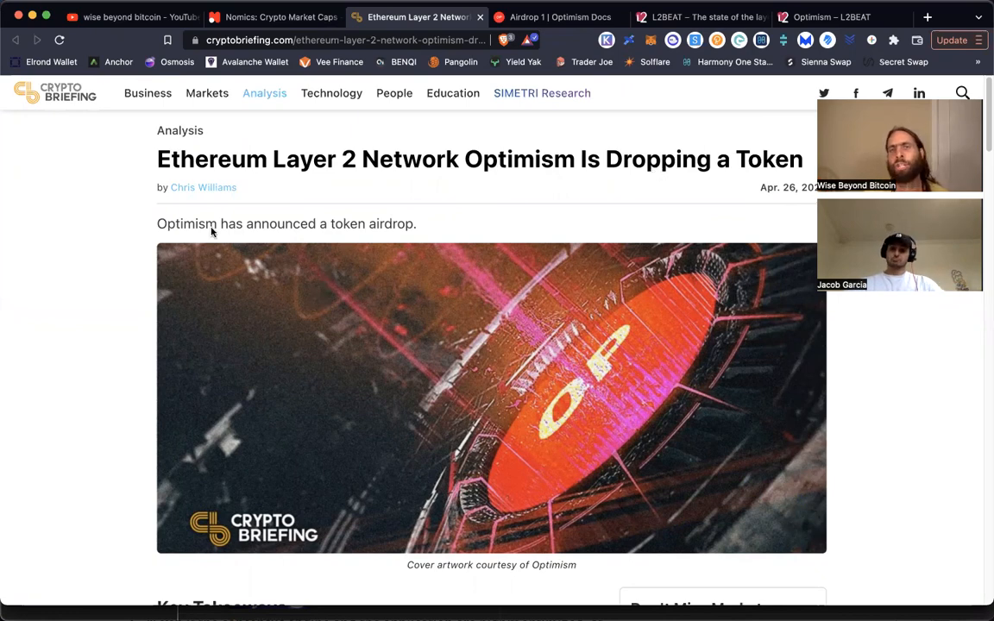
scroll("down", 3)
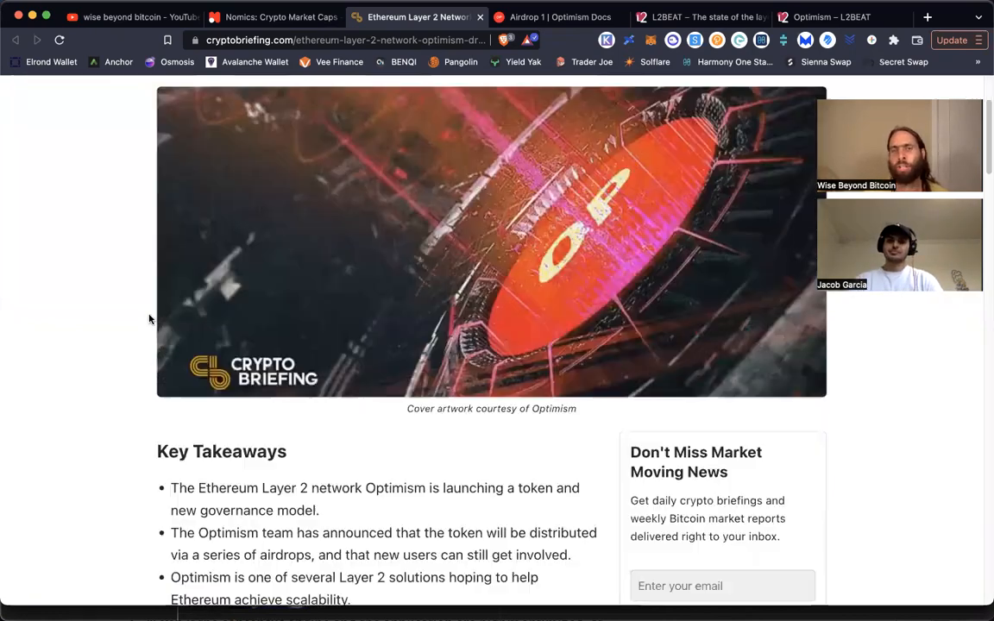
scroll("down", 3)
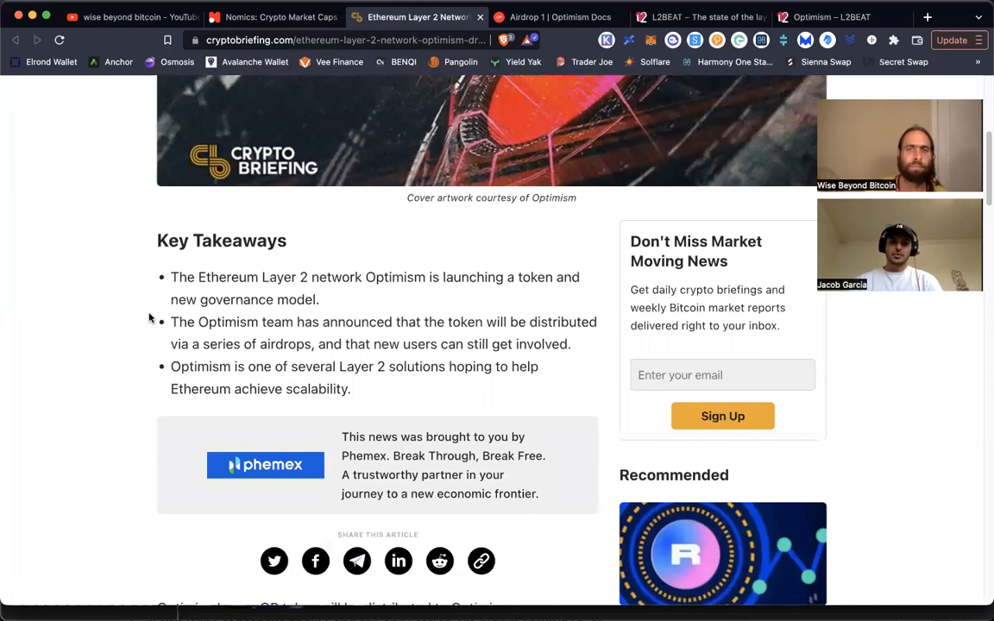
scroll("down", 3)
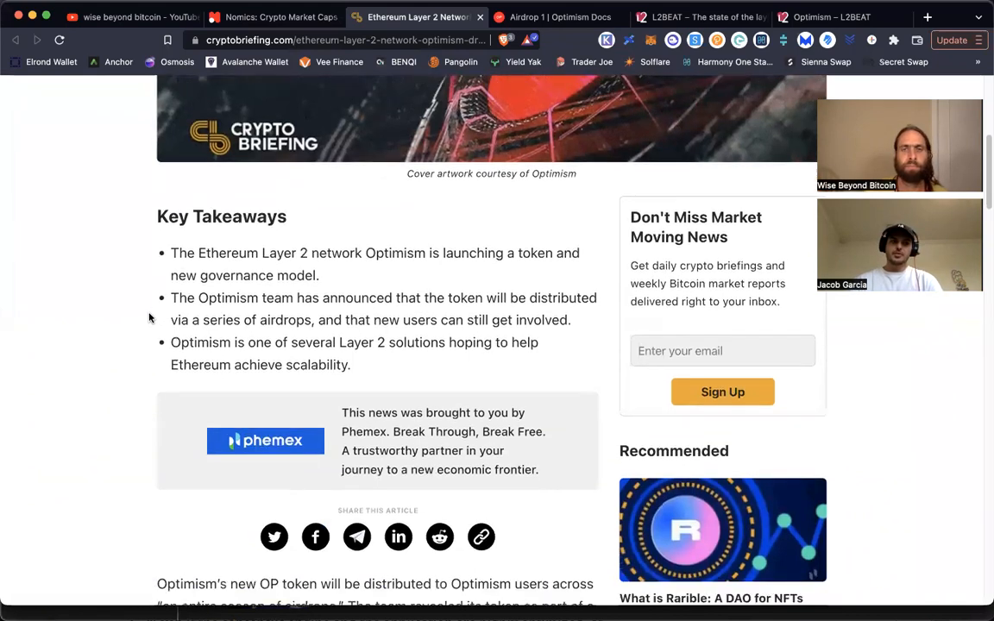
scroll("down", 3)
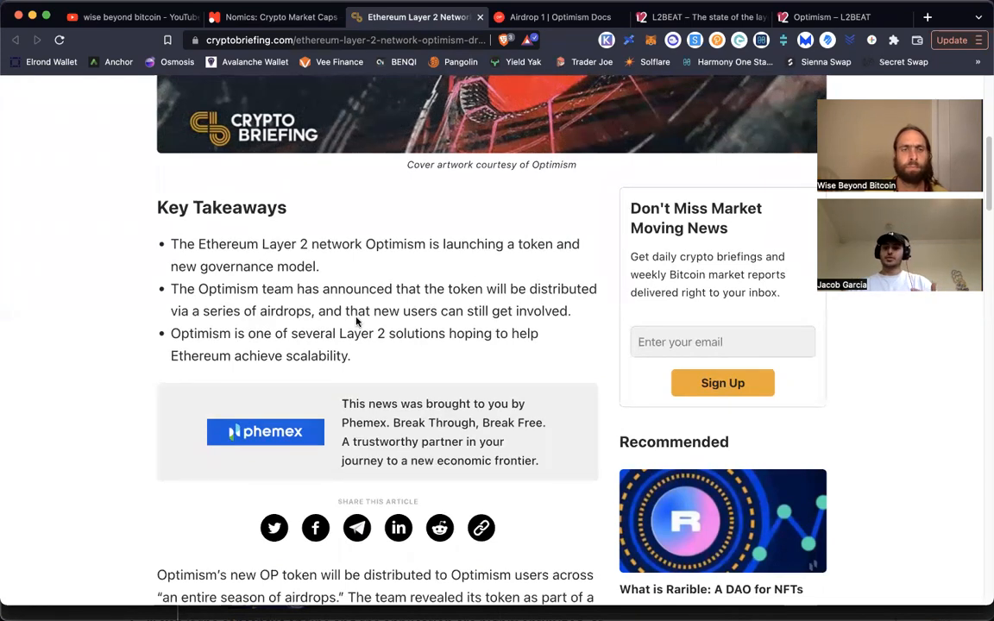
mouse_move(535, 320)
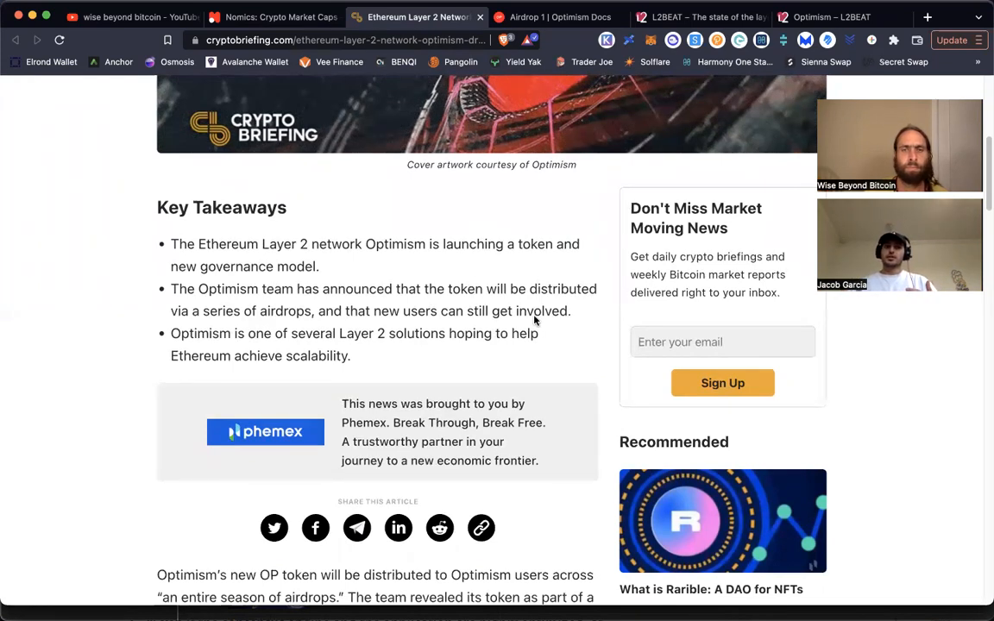
scroll("down", 3)
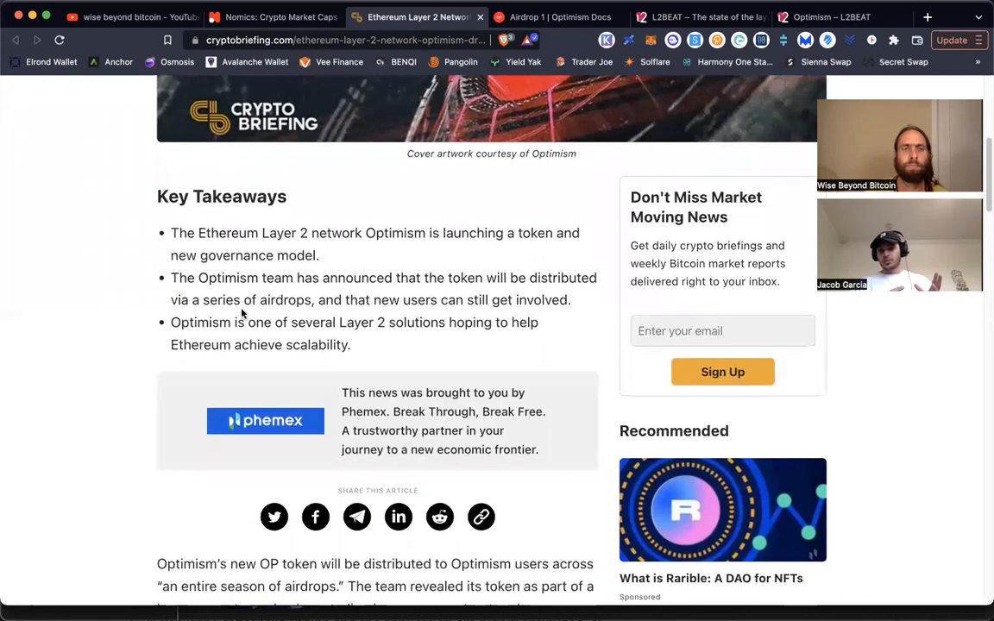
mouse_move(354, 350)
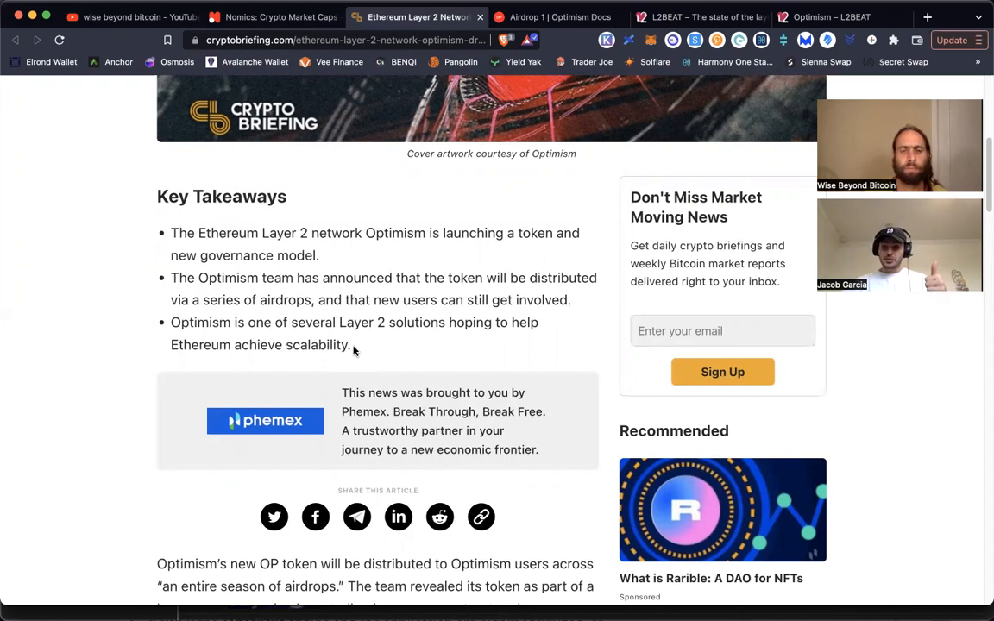
scroll("down", 3)
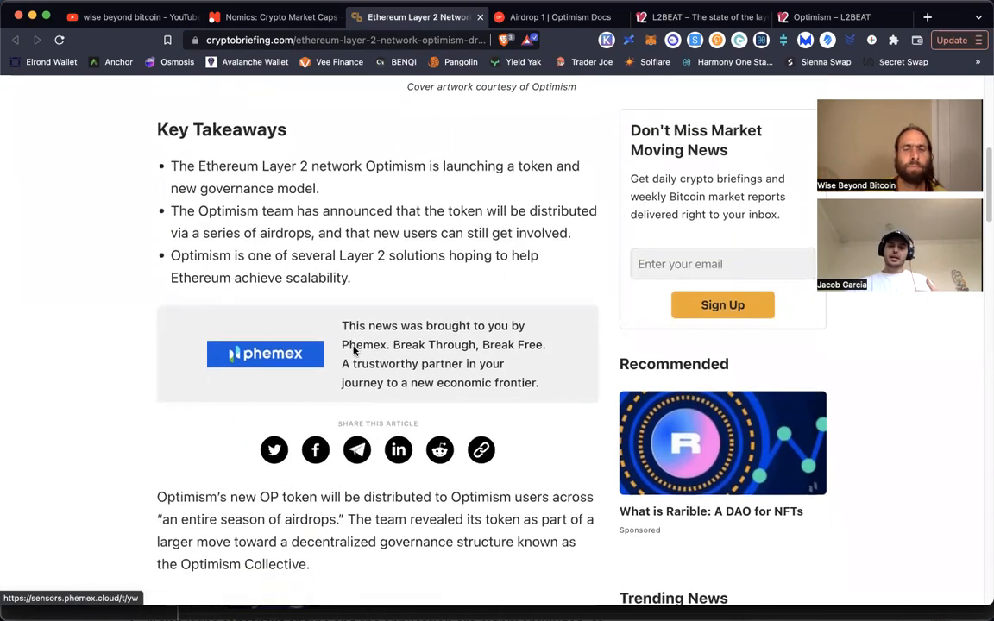
scroll("down", 3)
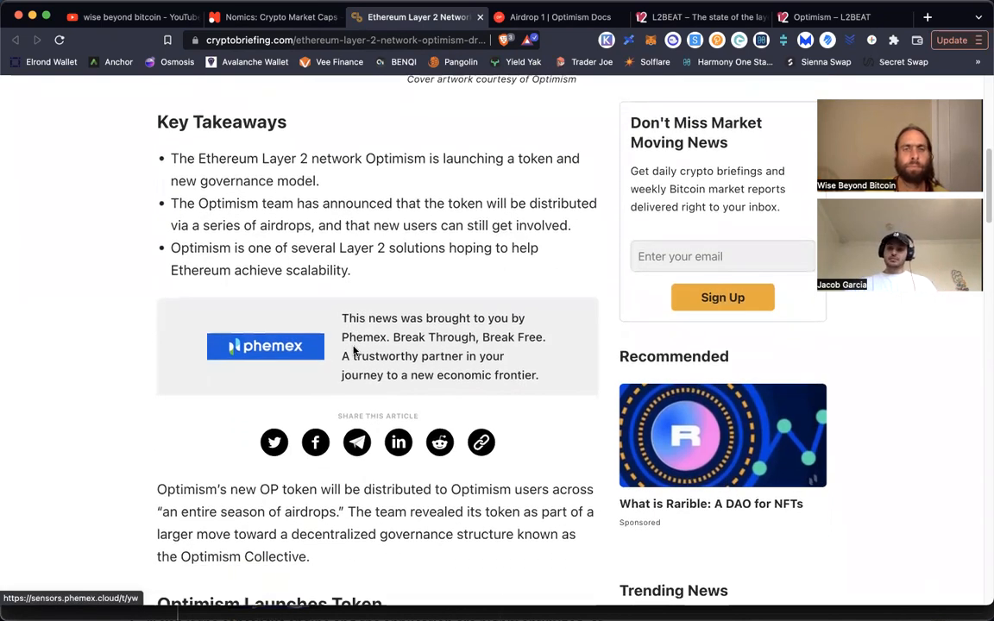
scroll("down", 3)
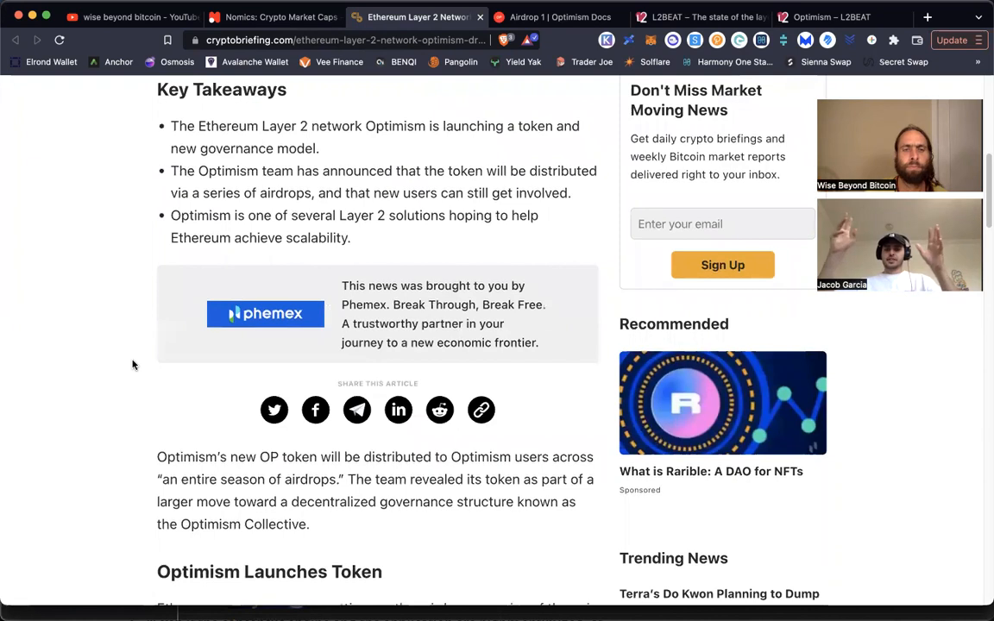
mouse_move(109, 386)
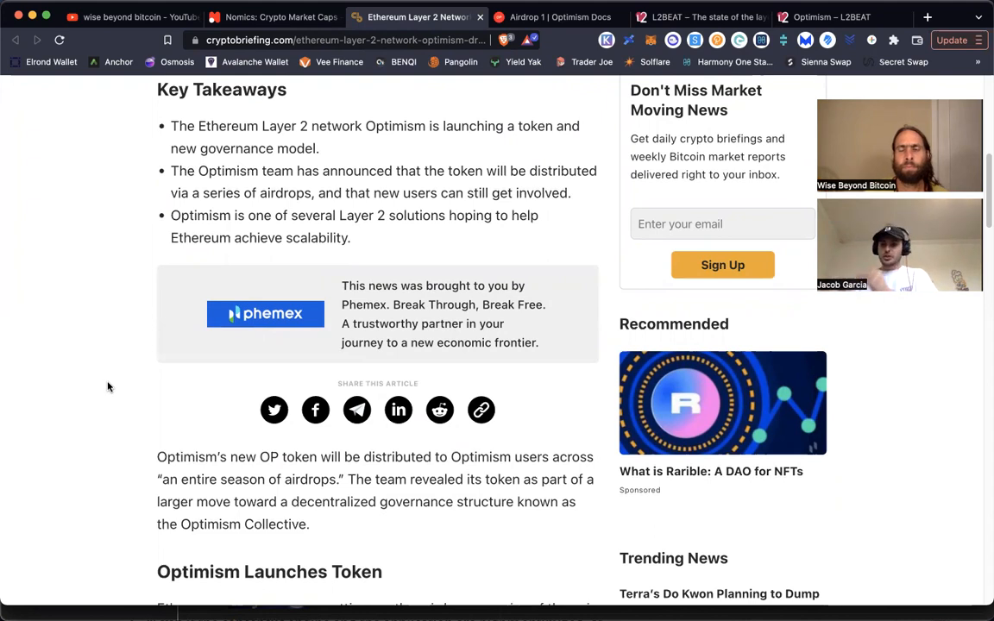
scroll("down", 3)
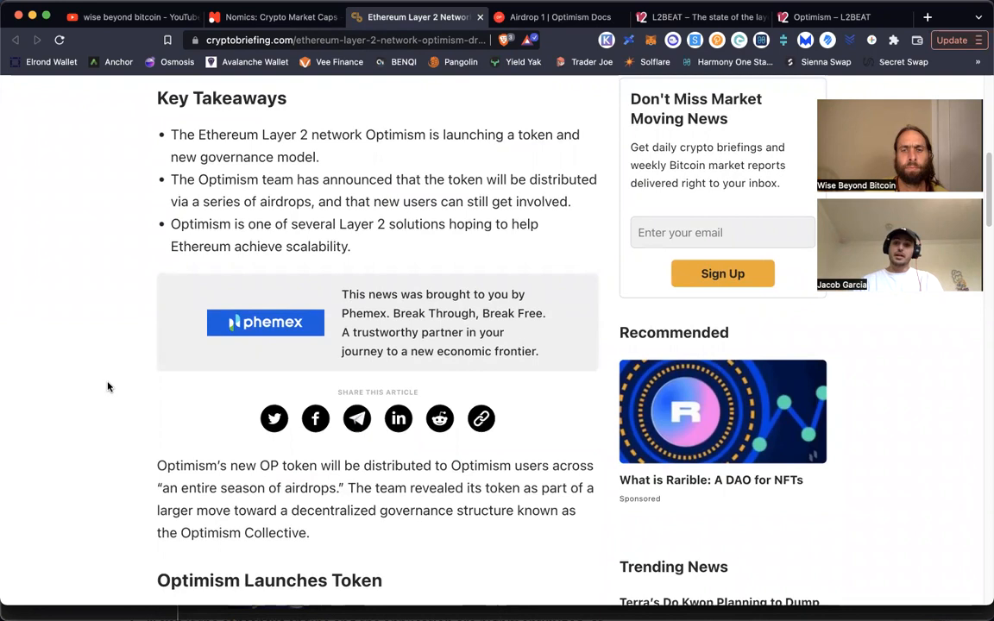
scroll("down", 3)
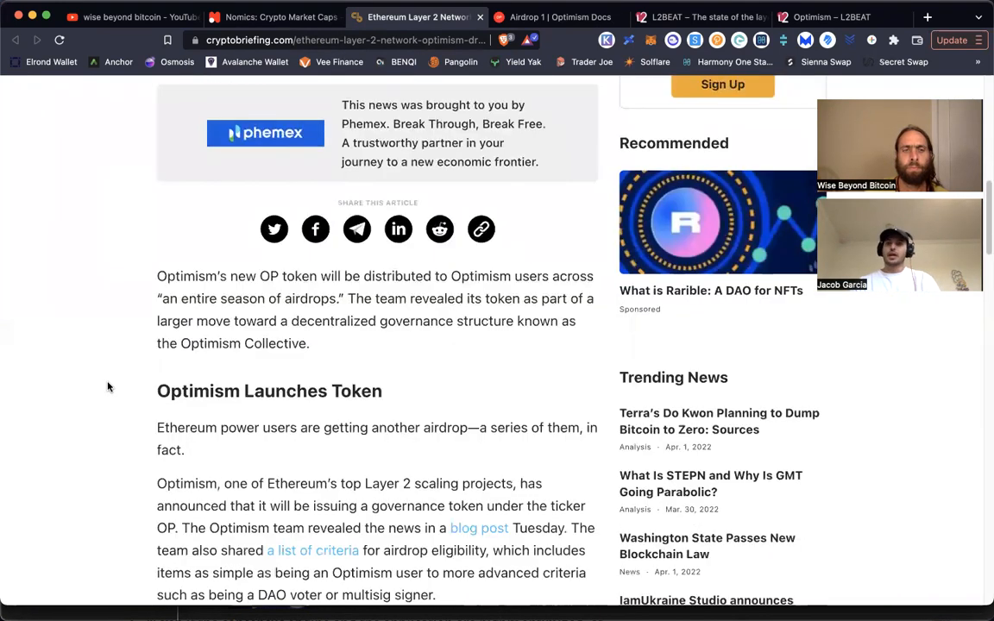
scroll("down", 3)
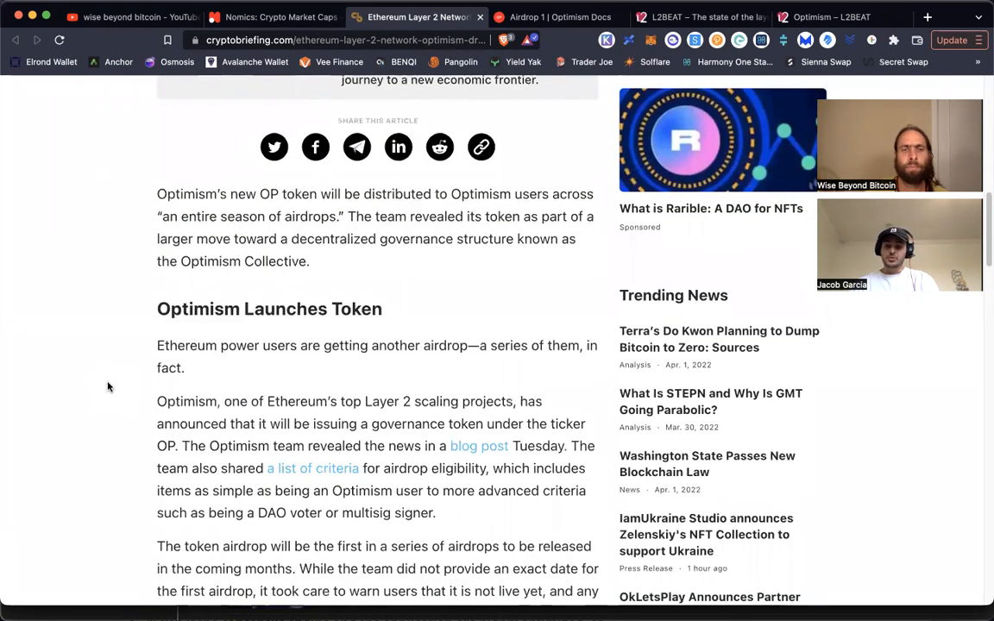
scroll("down", 3)
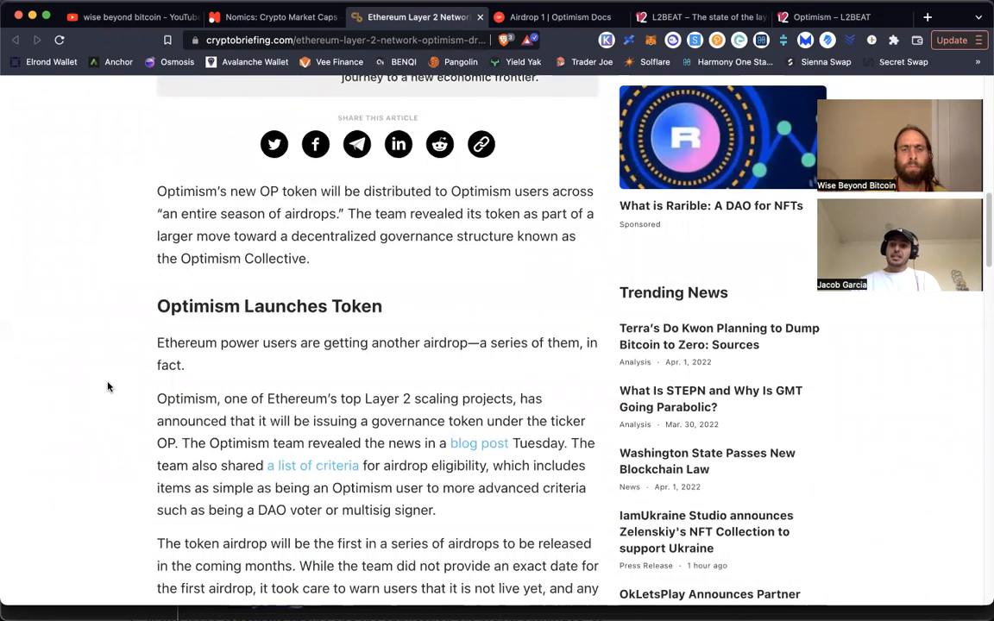
scroll("down", 3)
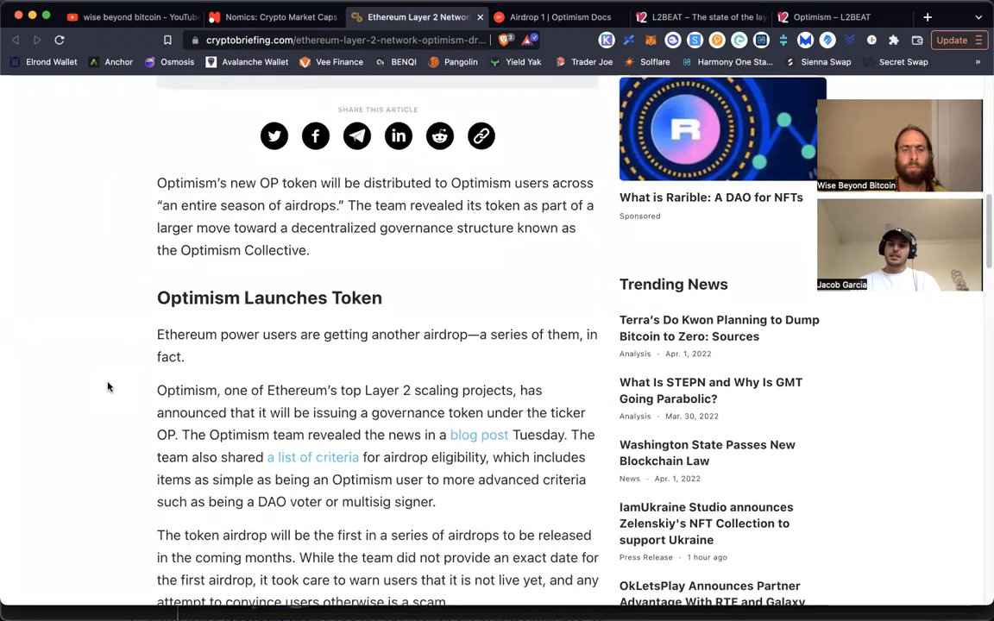
scroll("down", 3)
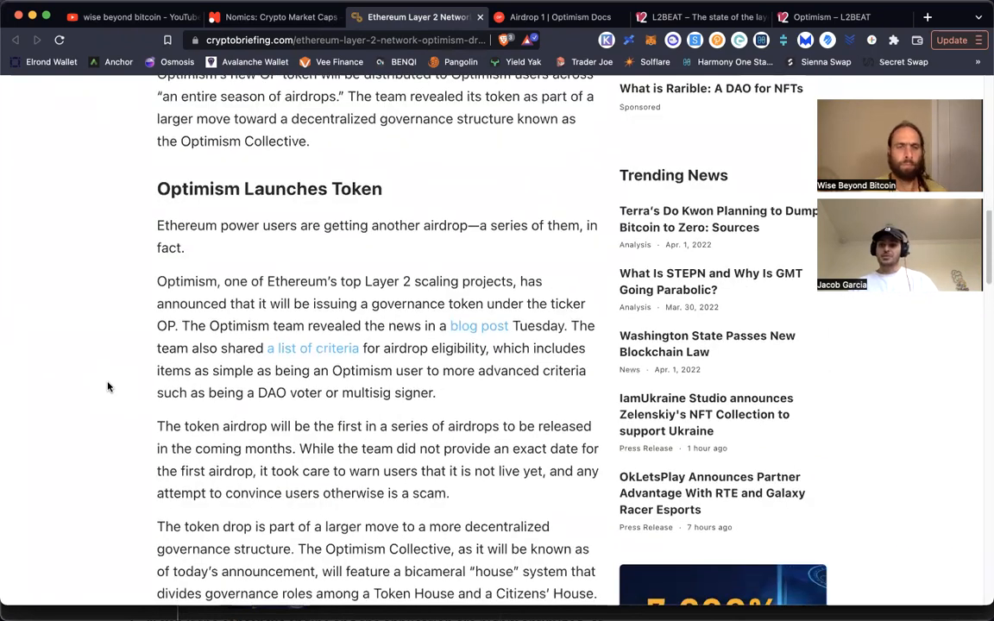
scroll("down", 3)
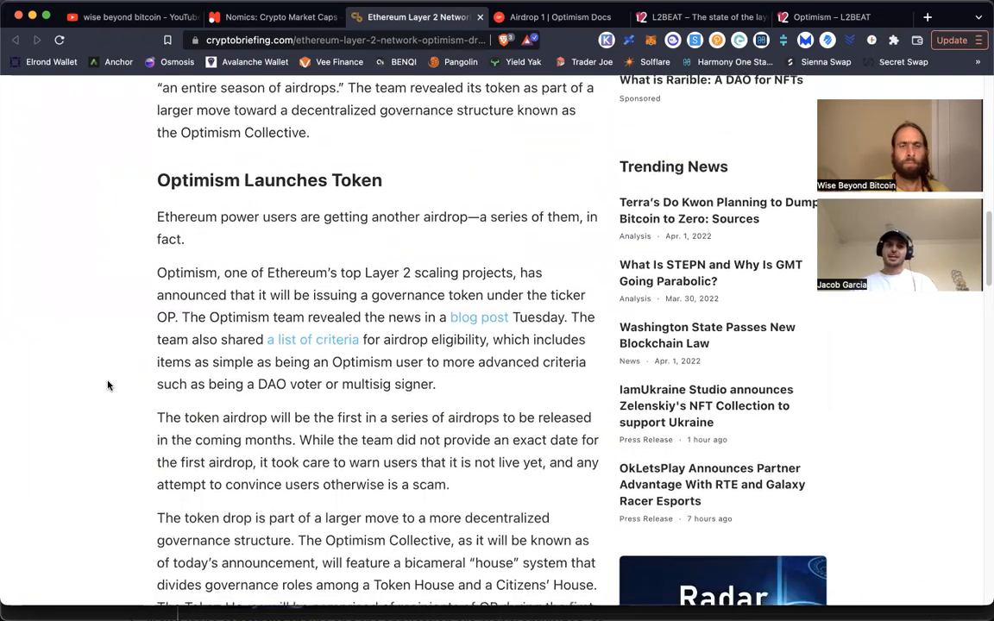
scroll("down", 3)
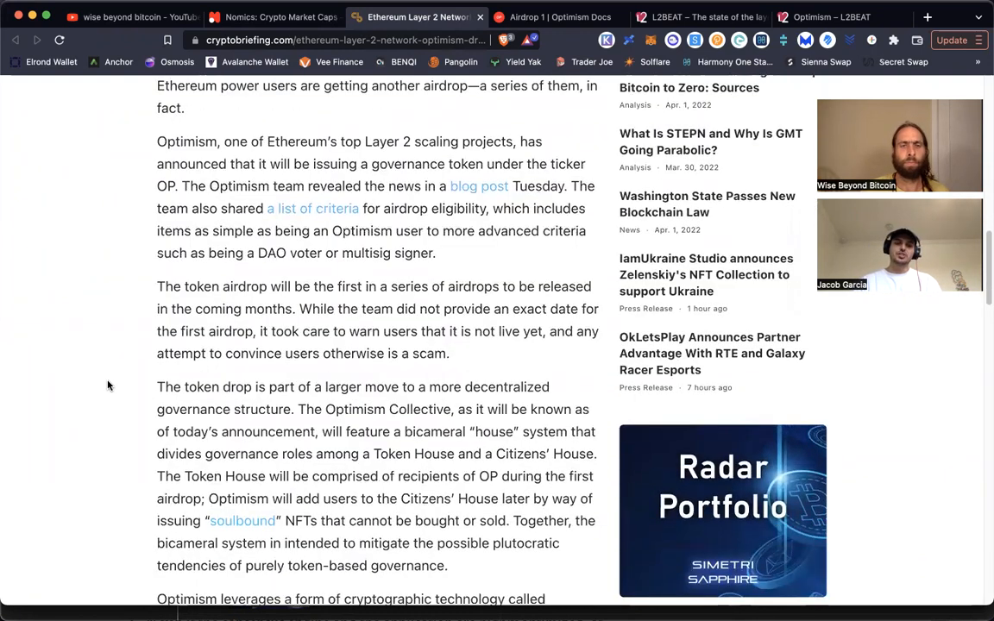
scroll("down", 3)
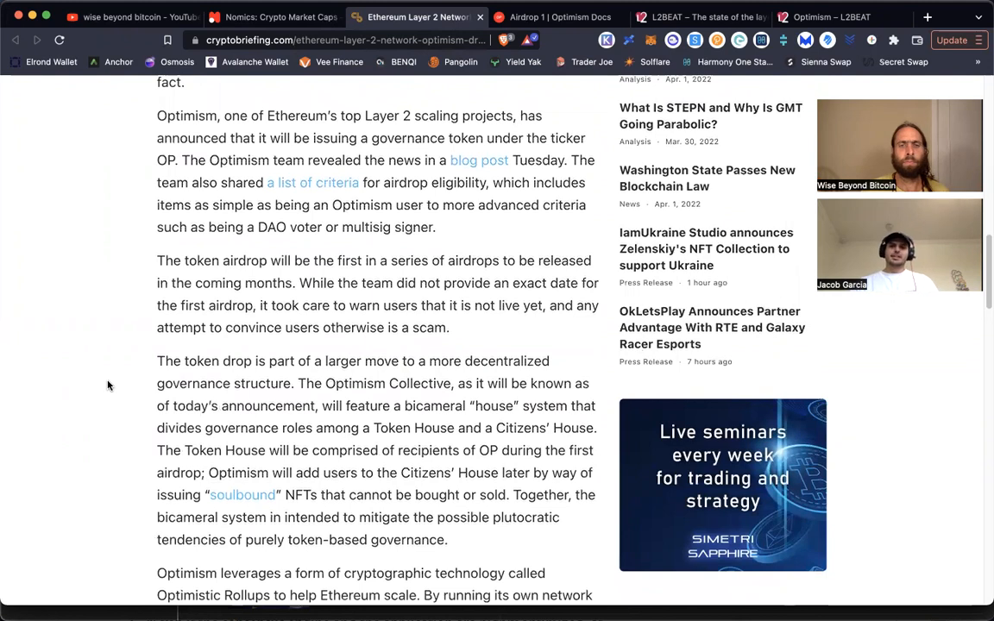
scroll("down", 3)
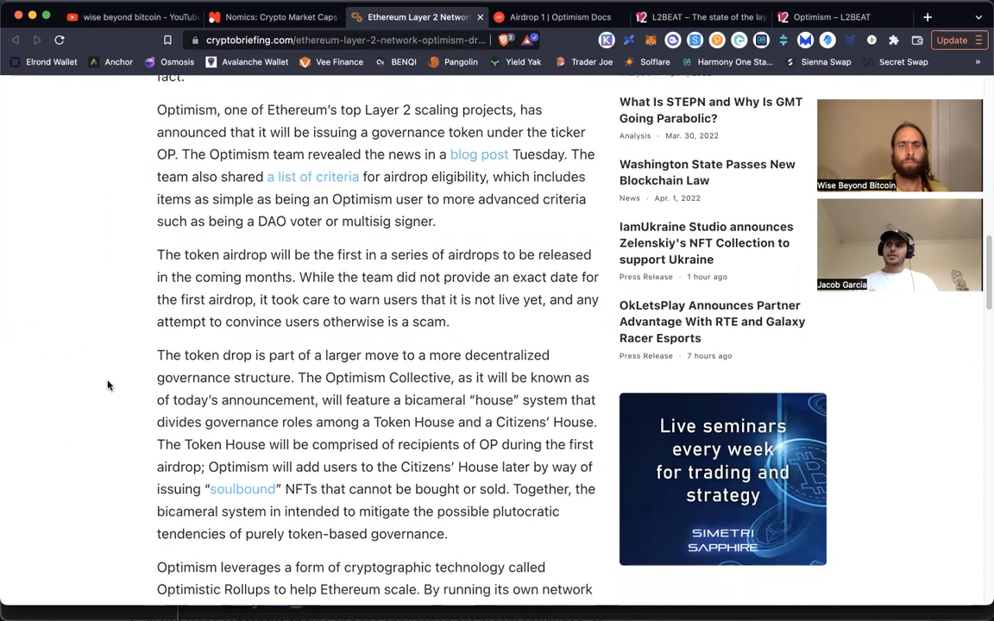
scroll("down", 3)
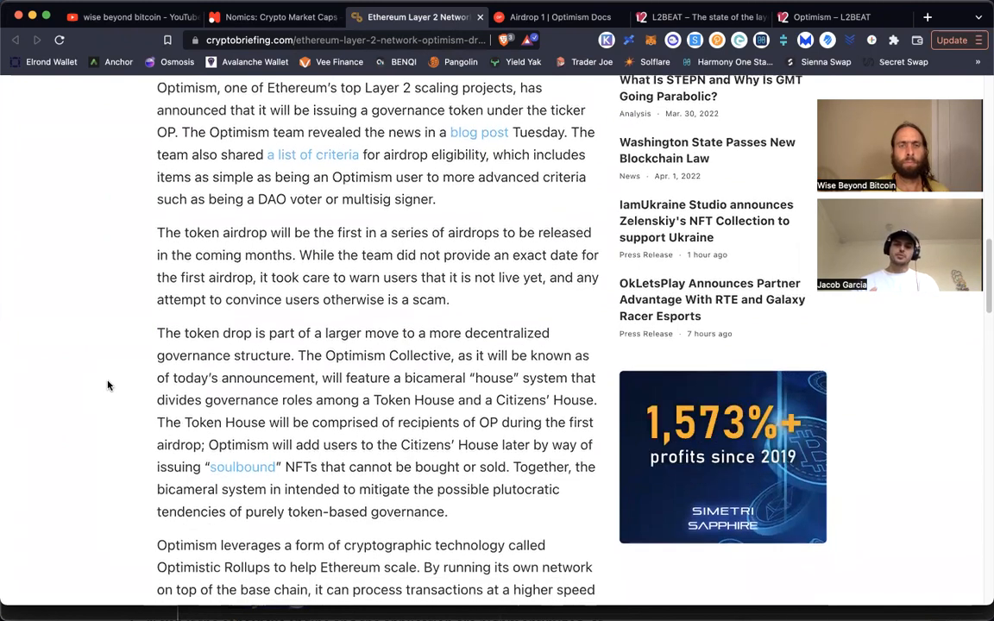
scroll("down", 3)
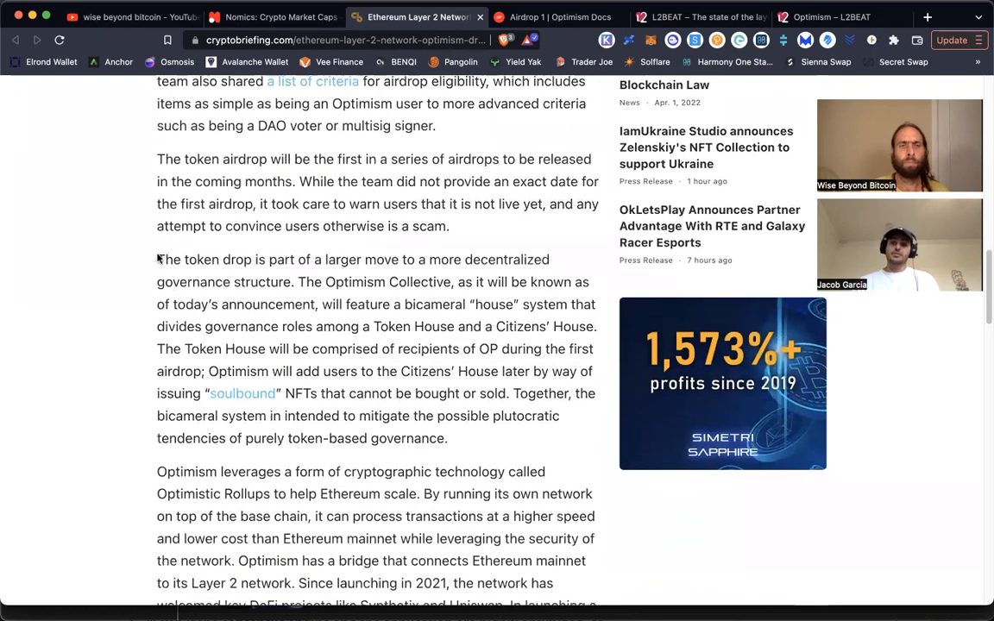
left_click_drag(156, 259, 291, 282)
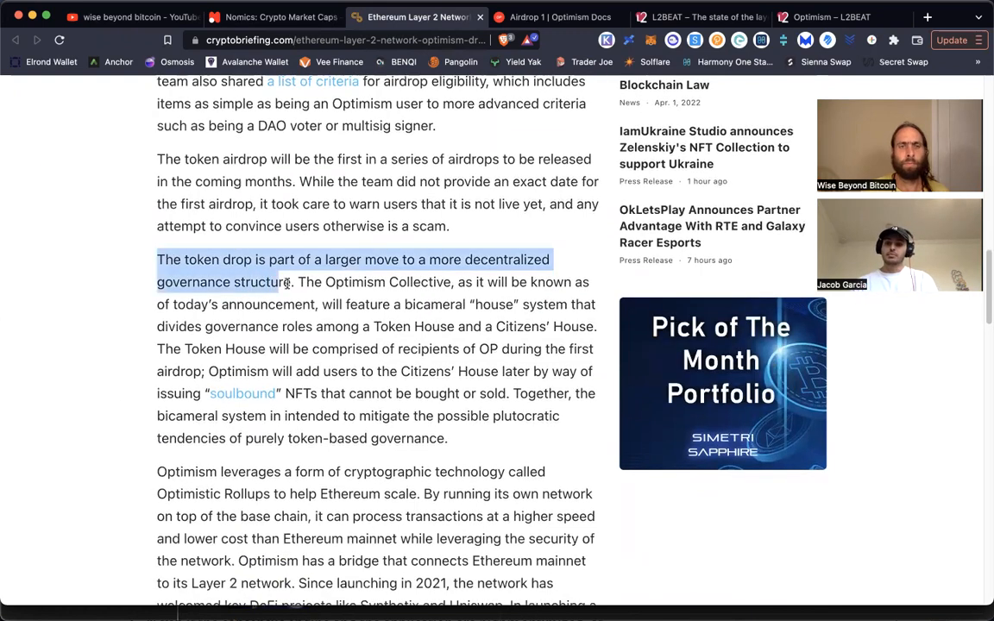
left_click_drag(293, 282, 390, 304)
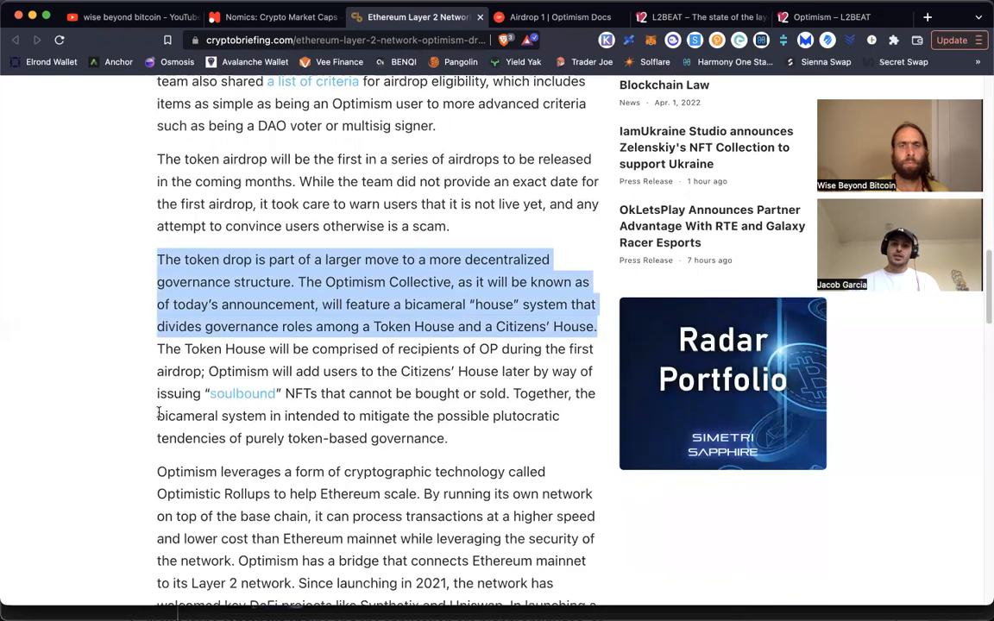
mouse_move(90, 414)
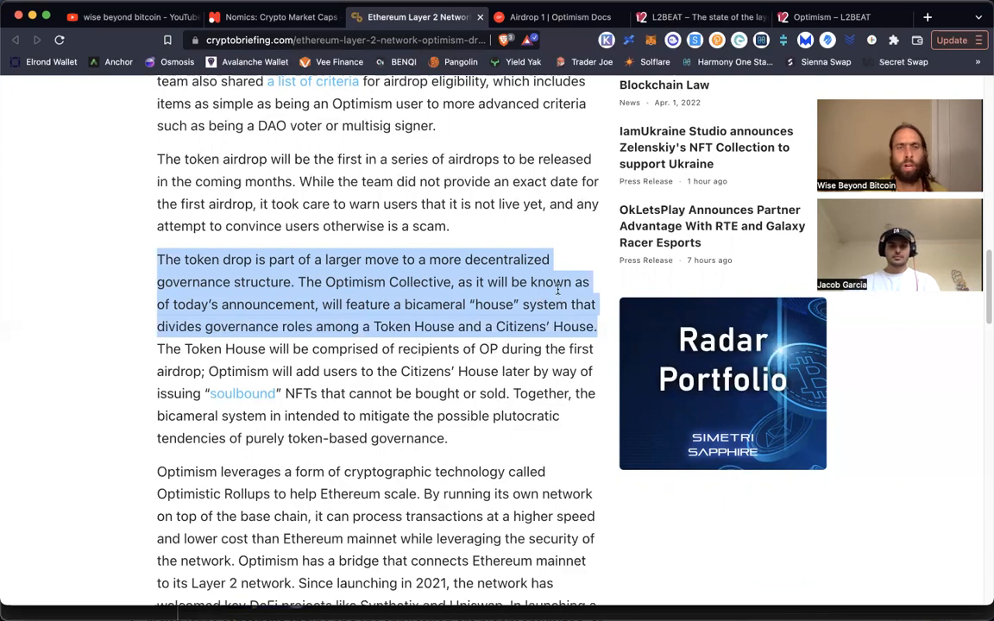
mouse_move(336, 340)
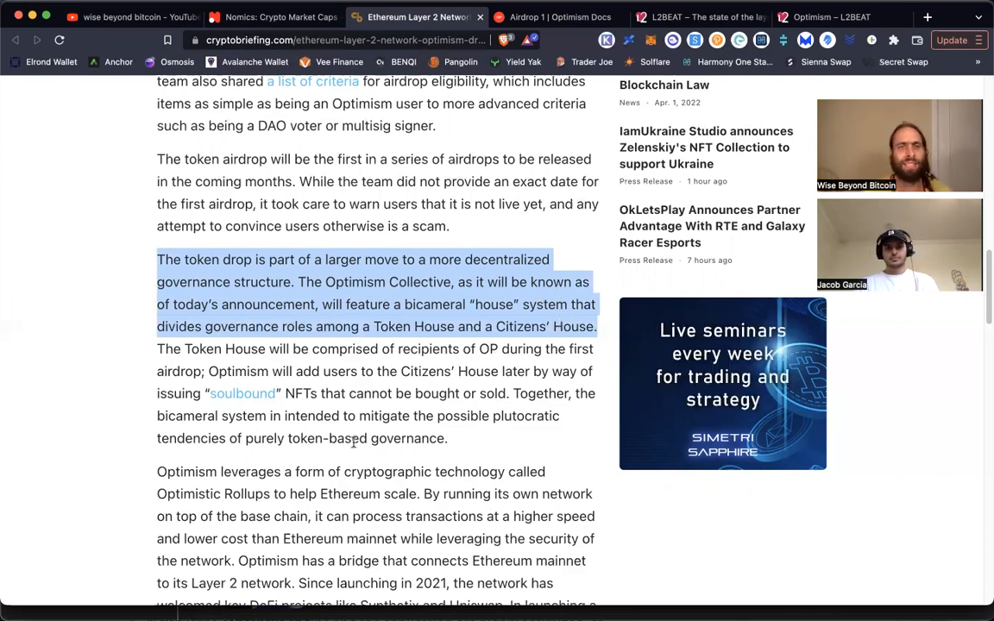
mouse_move(375, 428)
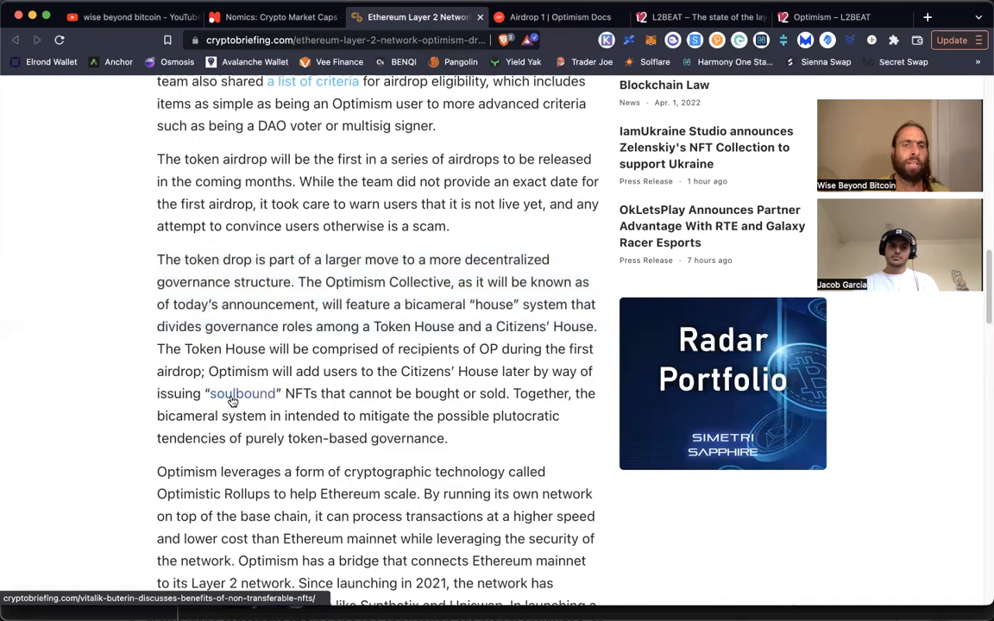
mouse_move(384, 404)
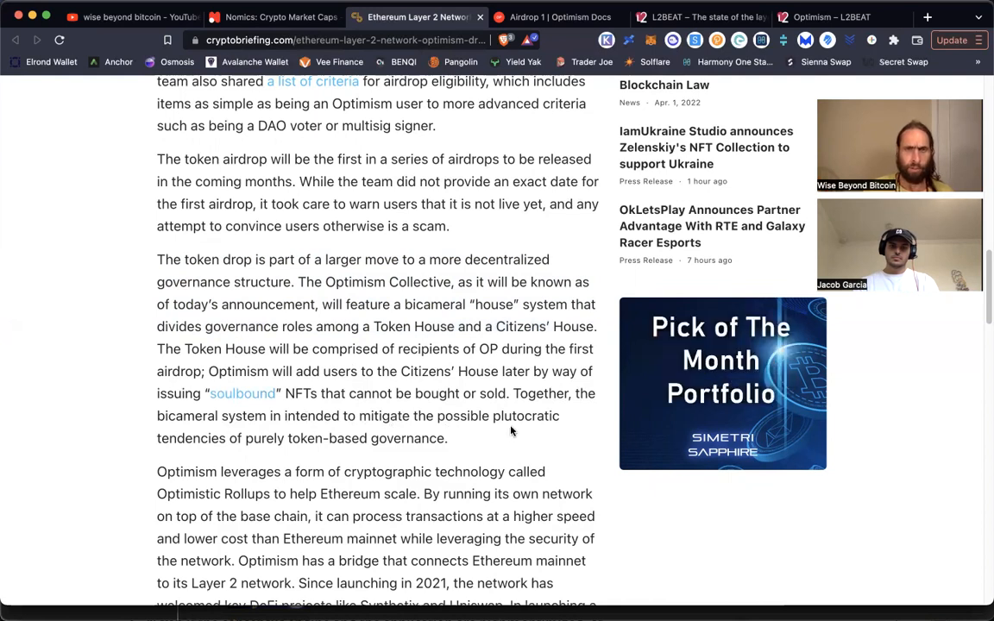
mouse_move(266, 459)
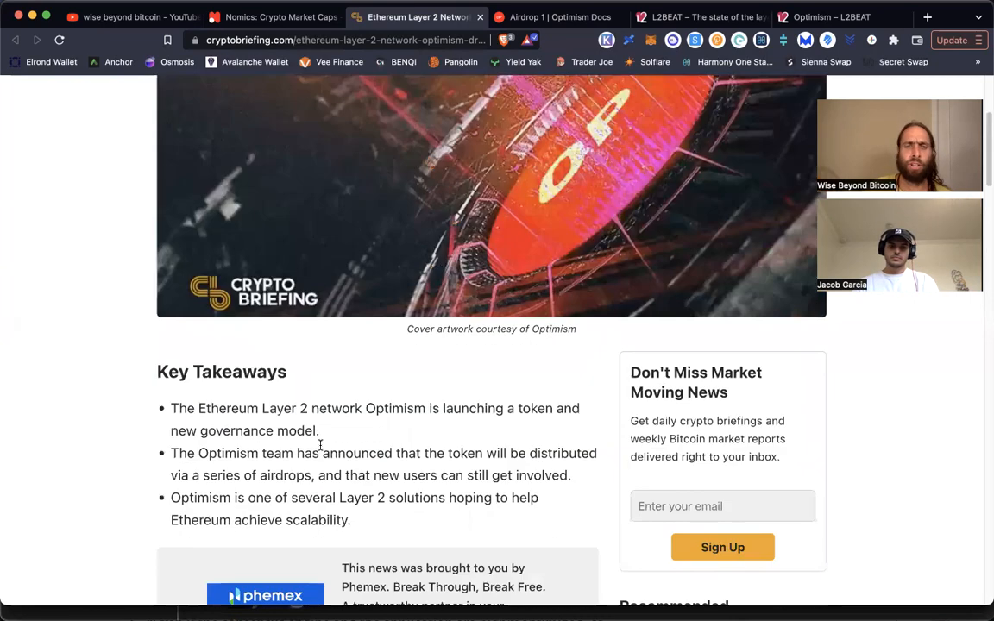
scroll("down", 3)
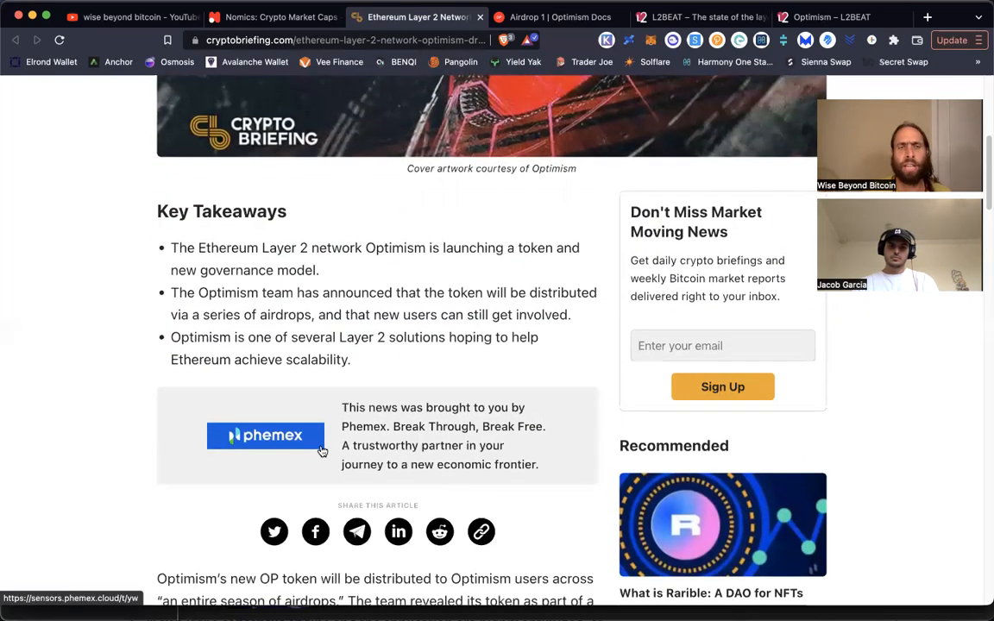
mouse_move(203, 324)
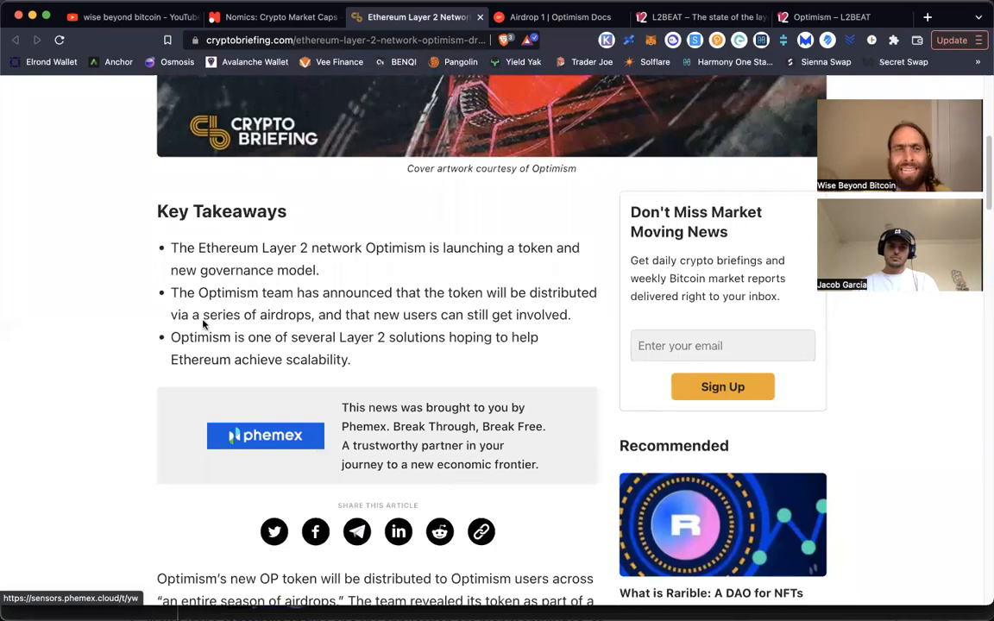
scroll("down", 3)
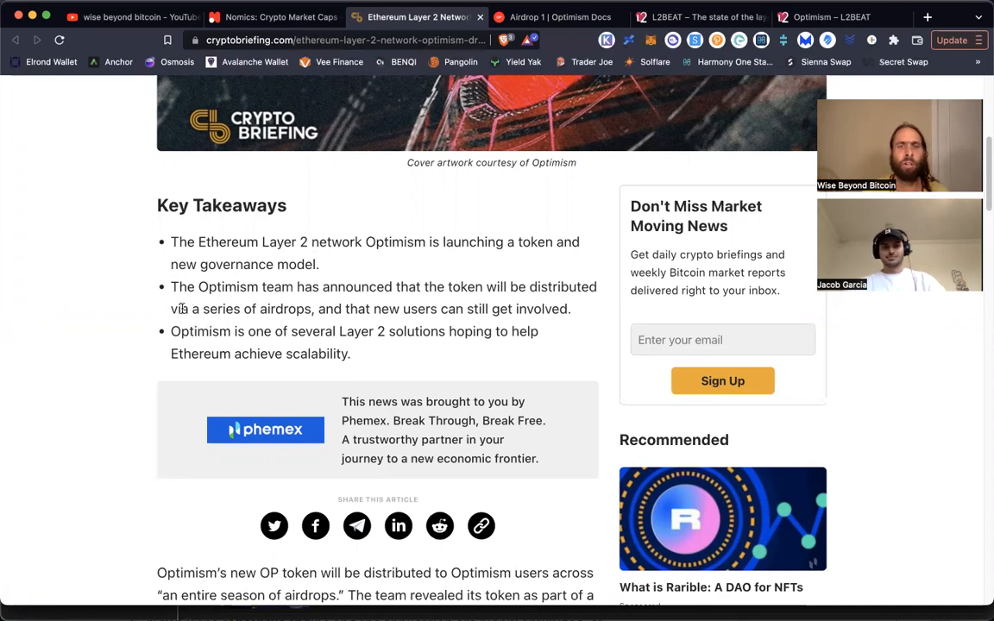
left_click_drag(170, 287, 419, 286)
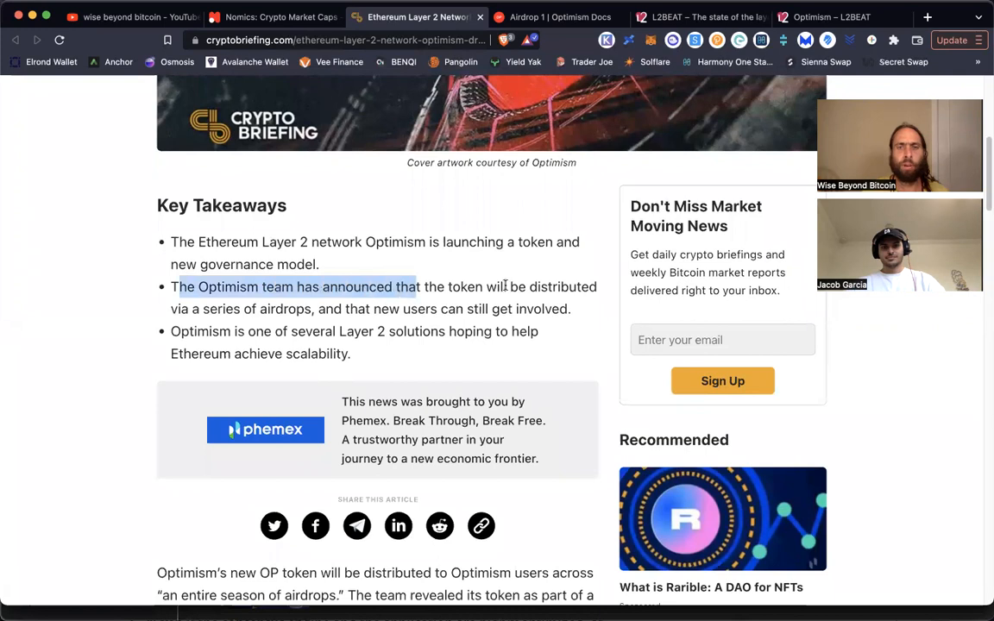
left_click_drag(418, 286, 315, 309)
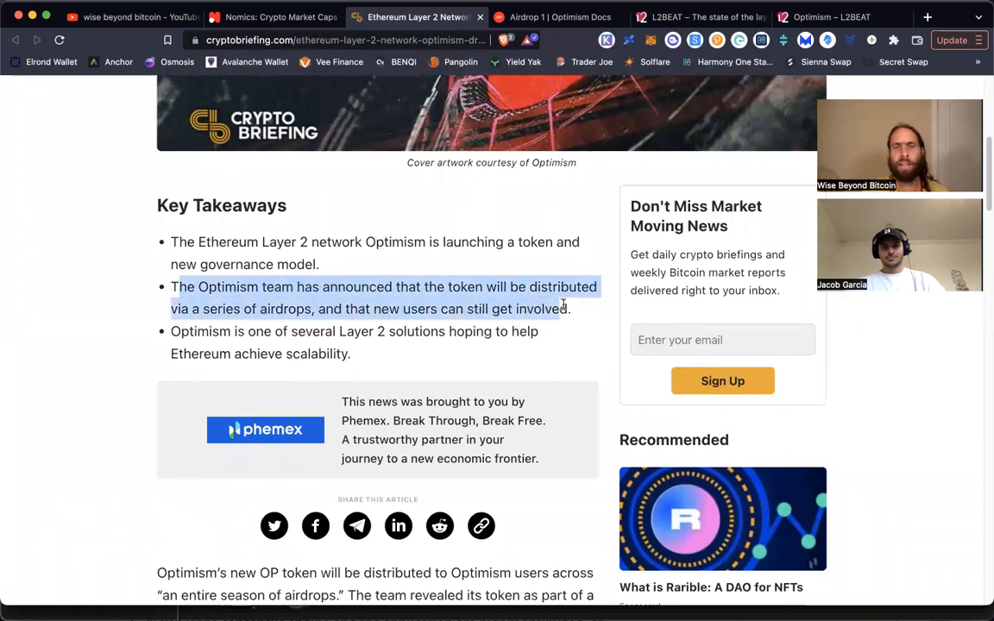
scroll("down", 3)
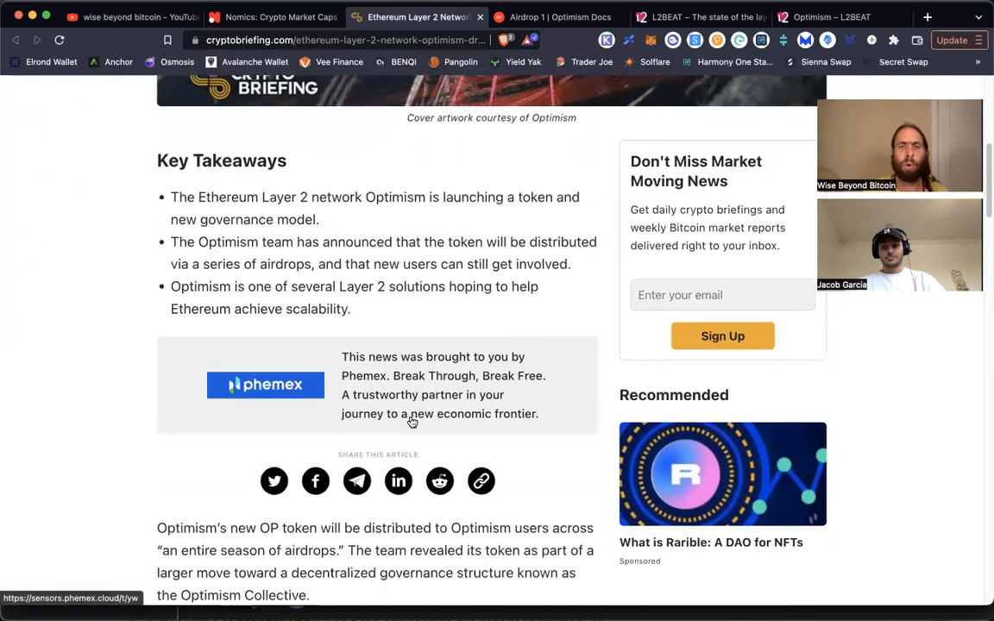
scroll("down", 3)
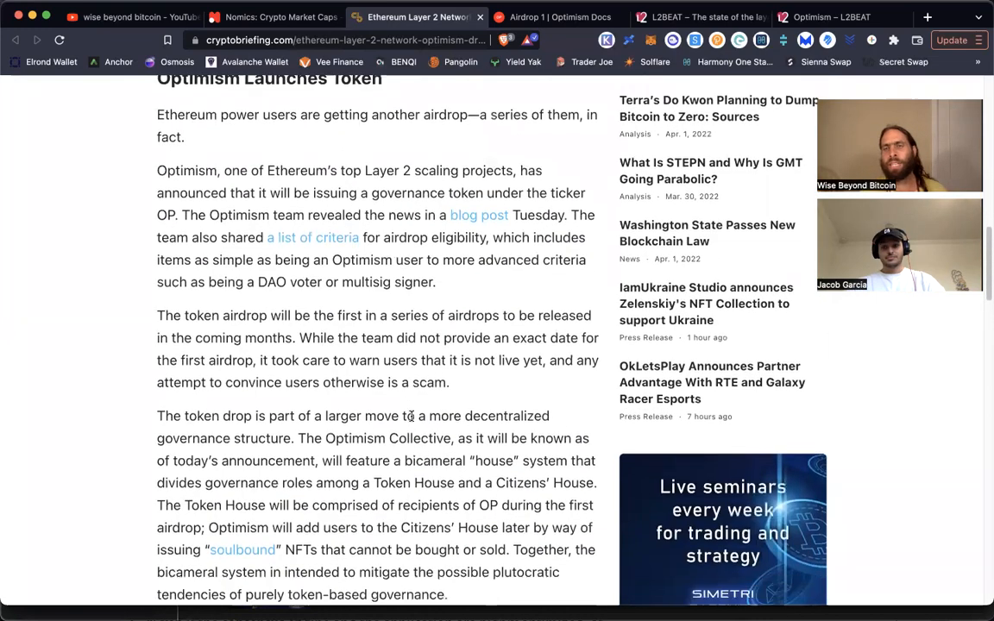
scroll("down", 3)
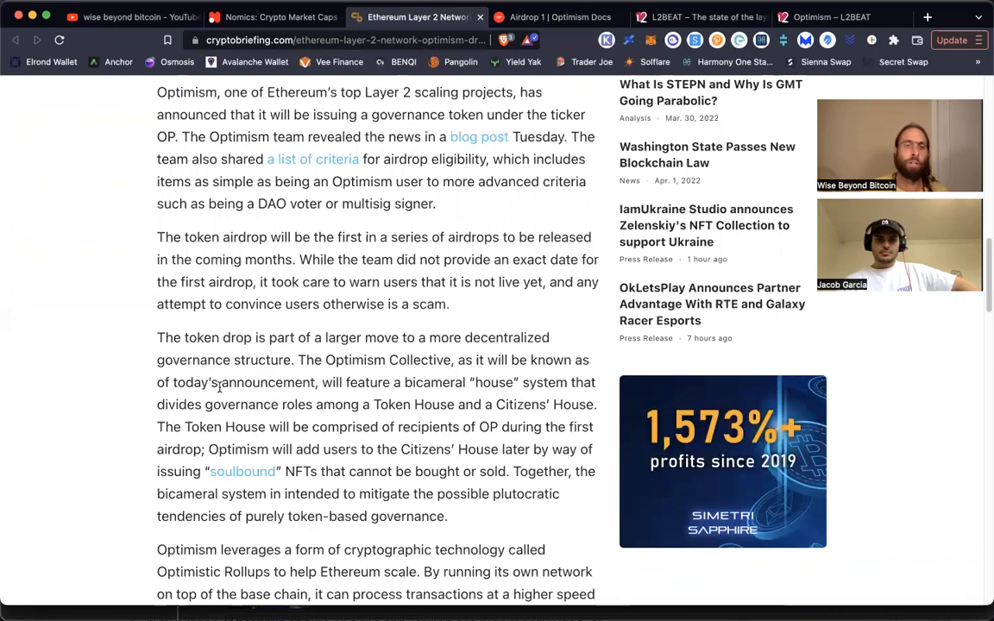
scroll("down", 3)
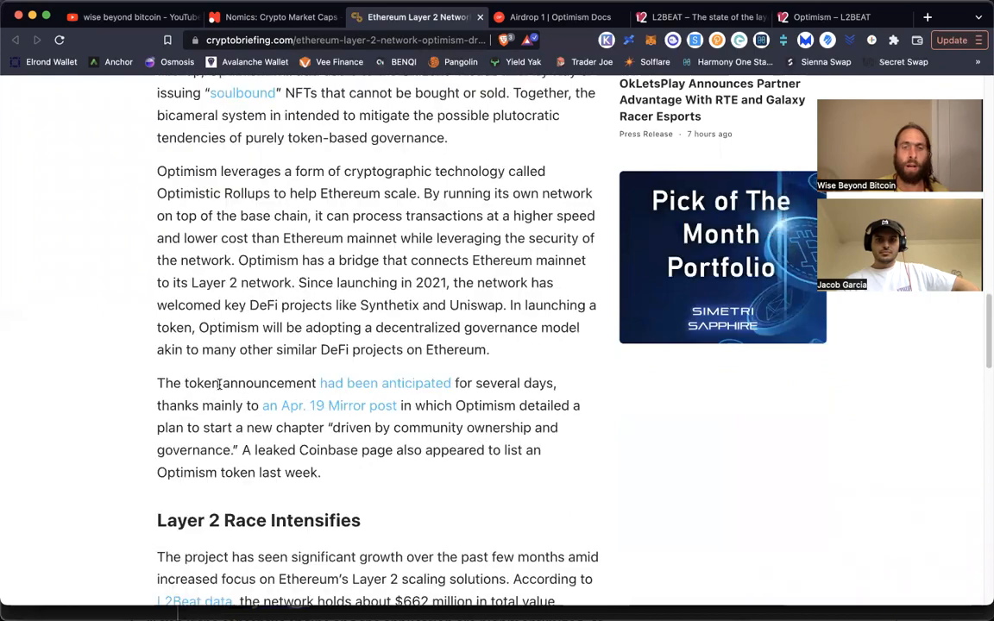
scroll("down", 3)
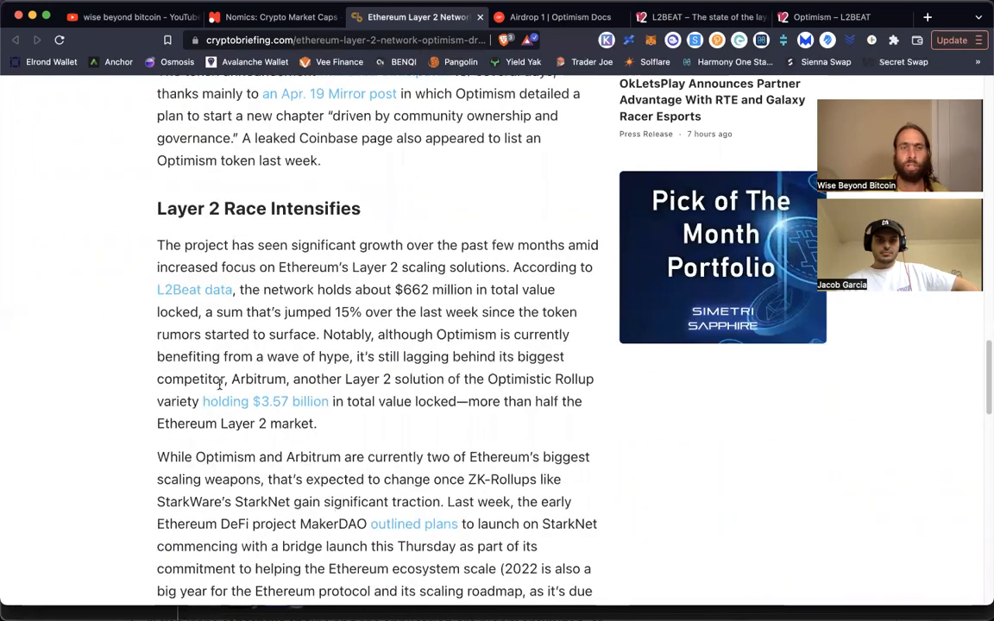
scroll("up", 3)
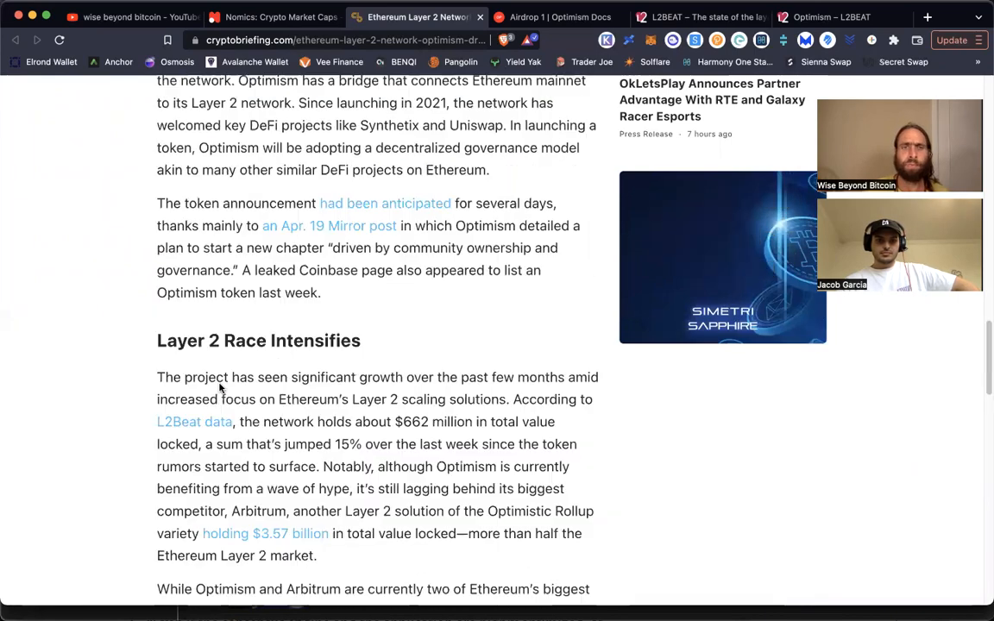
scroll("down", 3)
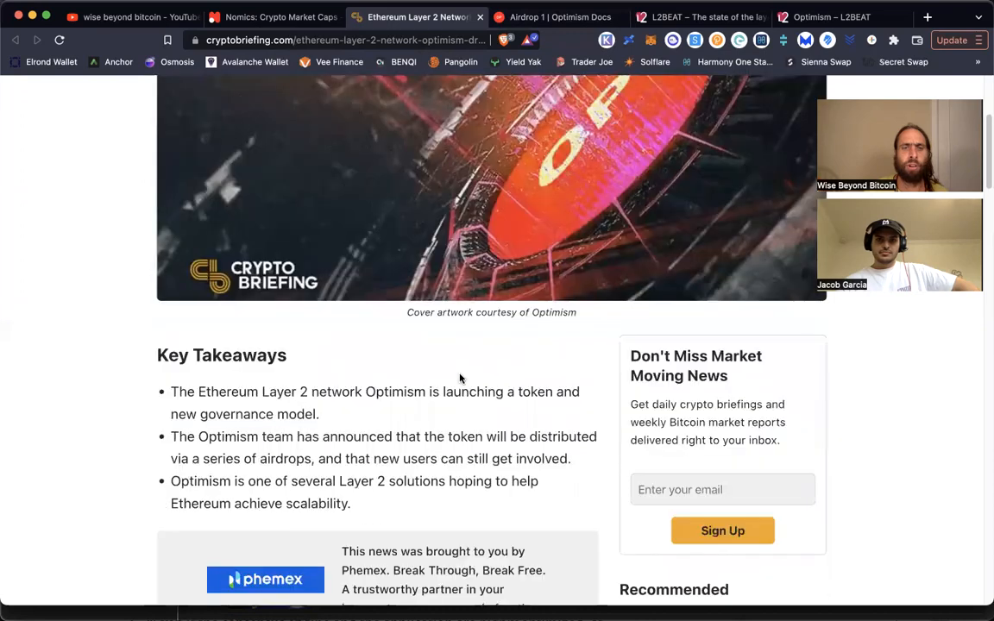
scroll("down", 3)
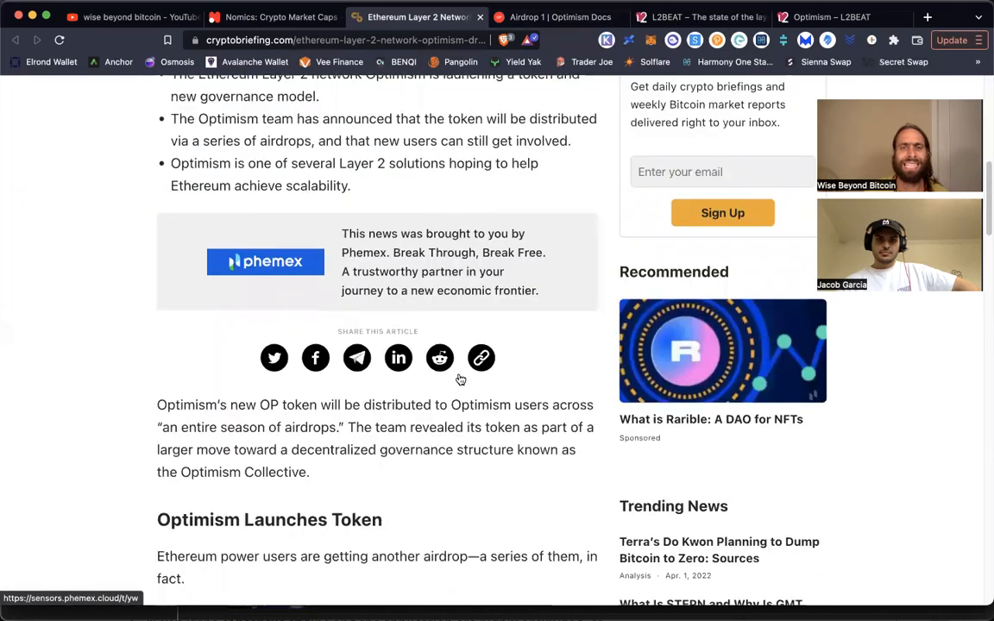
scroll("down", 3)
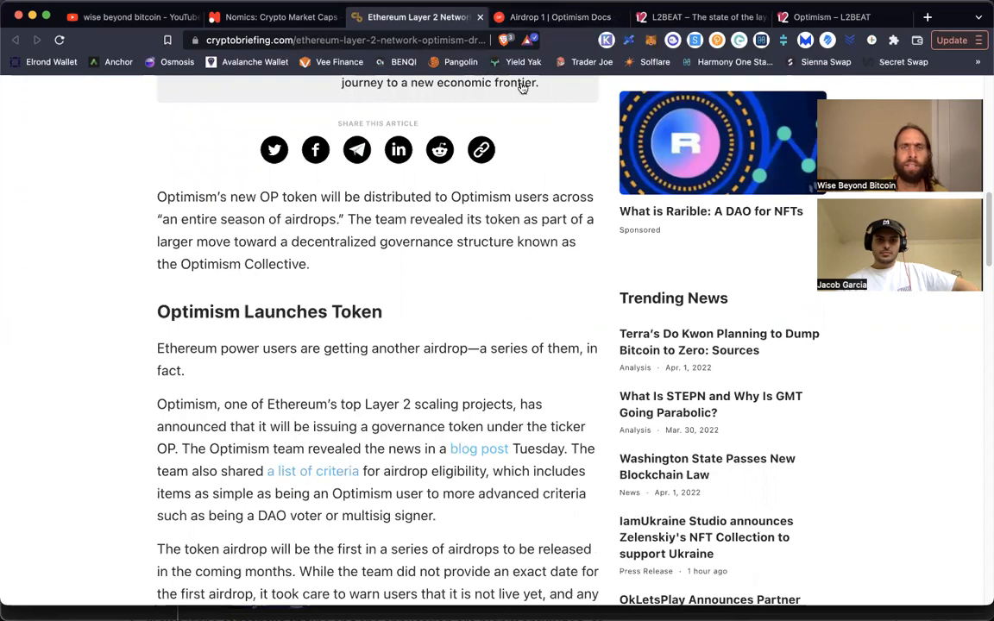
- Read through the Optimism Airdrop 1 allocation tables and return to the claim reminder and Background section
left_click(556, 17)
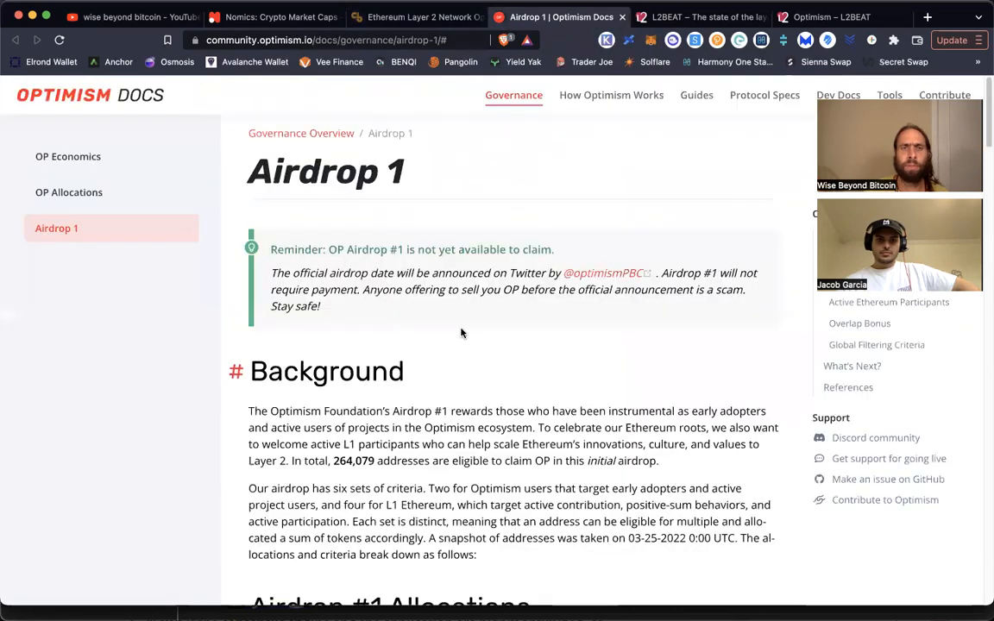
scroll("down", 3)
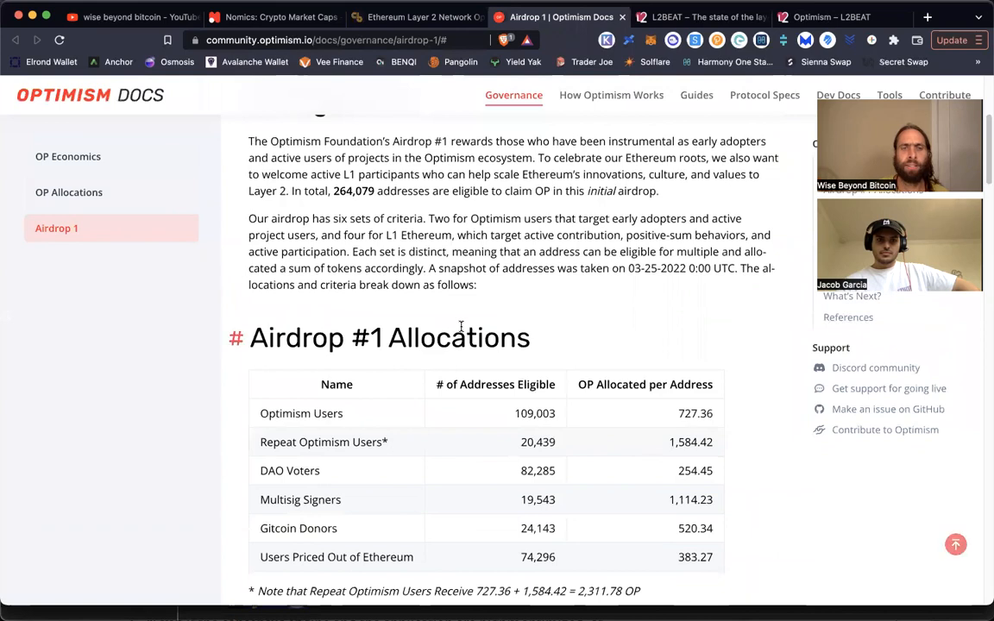
scroll("down", 3)
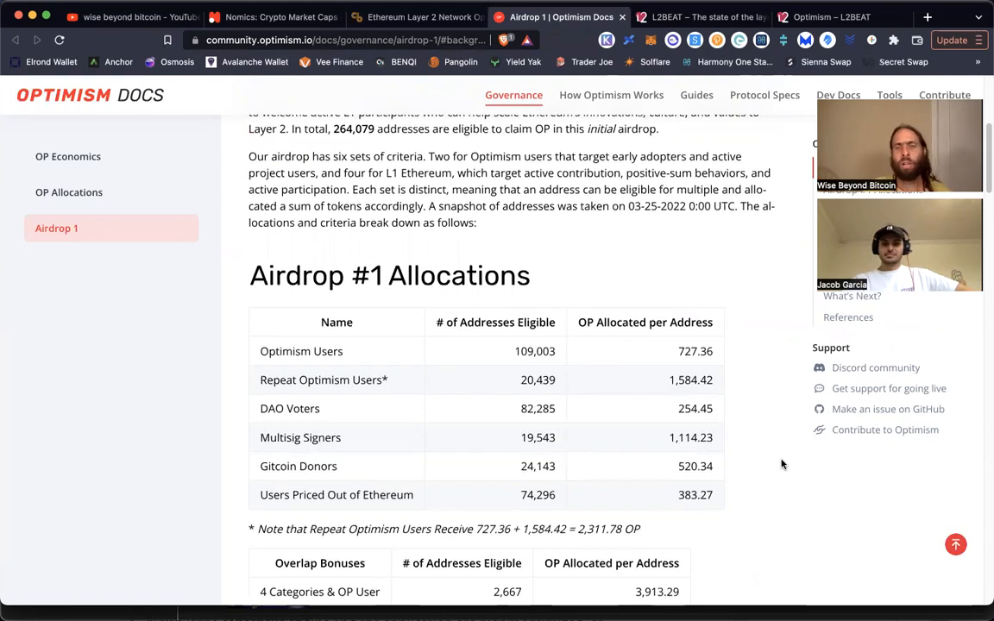
scroll("down", 3)
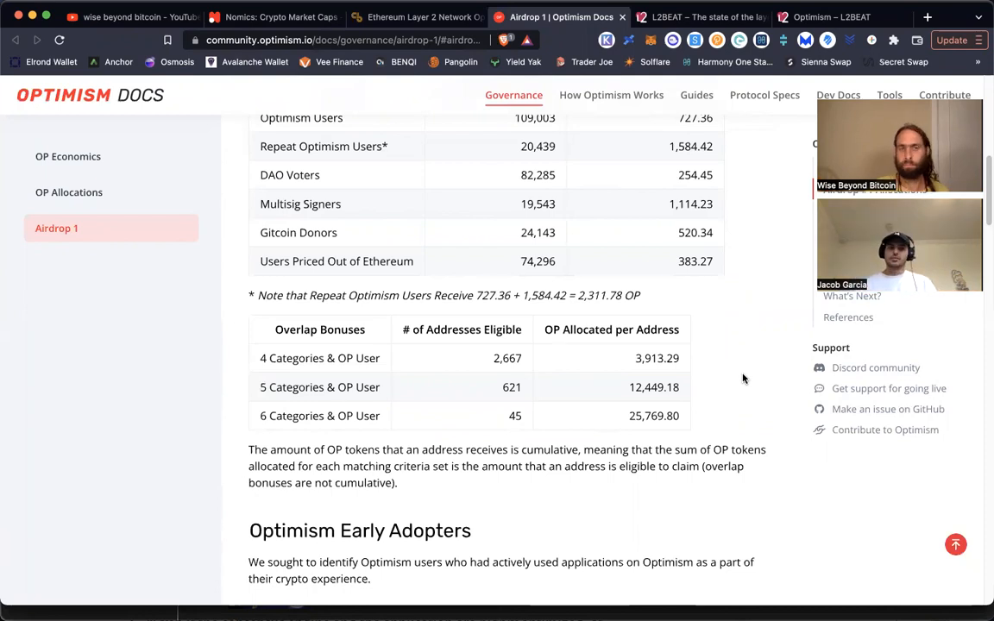
scroll("down", 3)
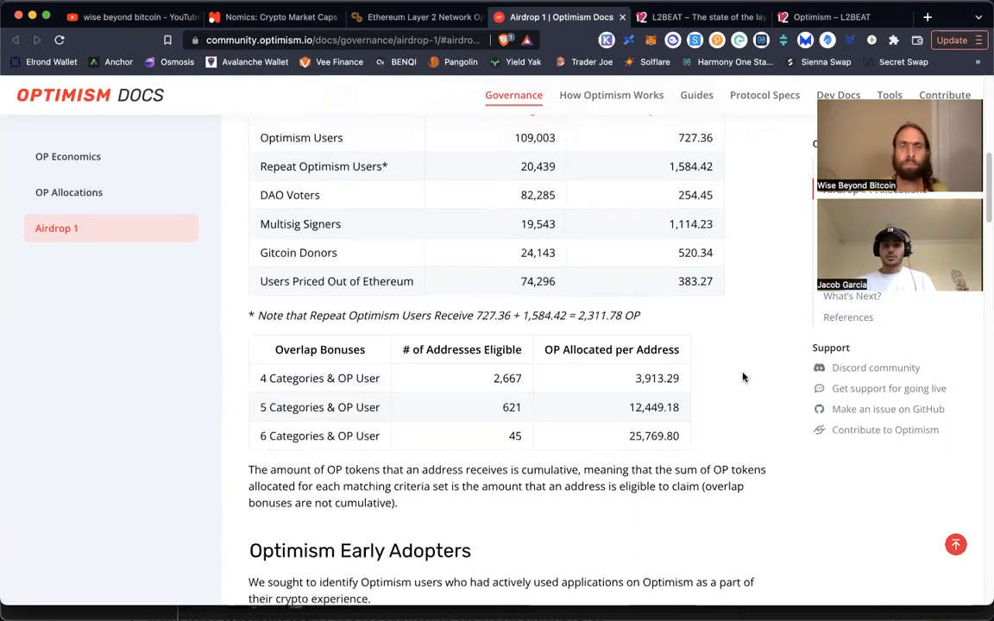
scroll("down", 3)
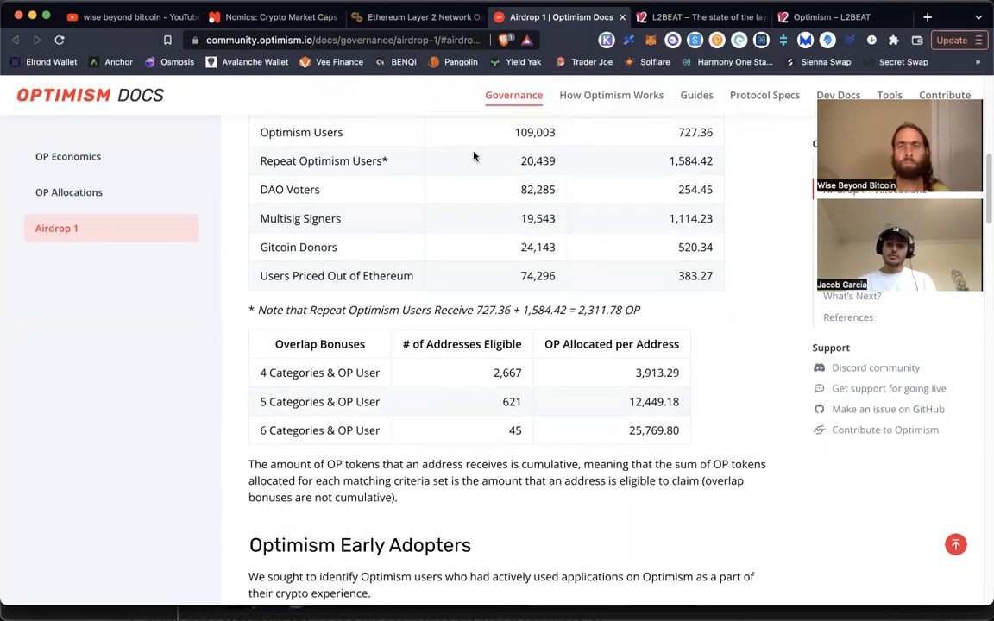
scroll("up", 3)
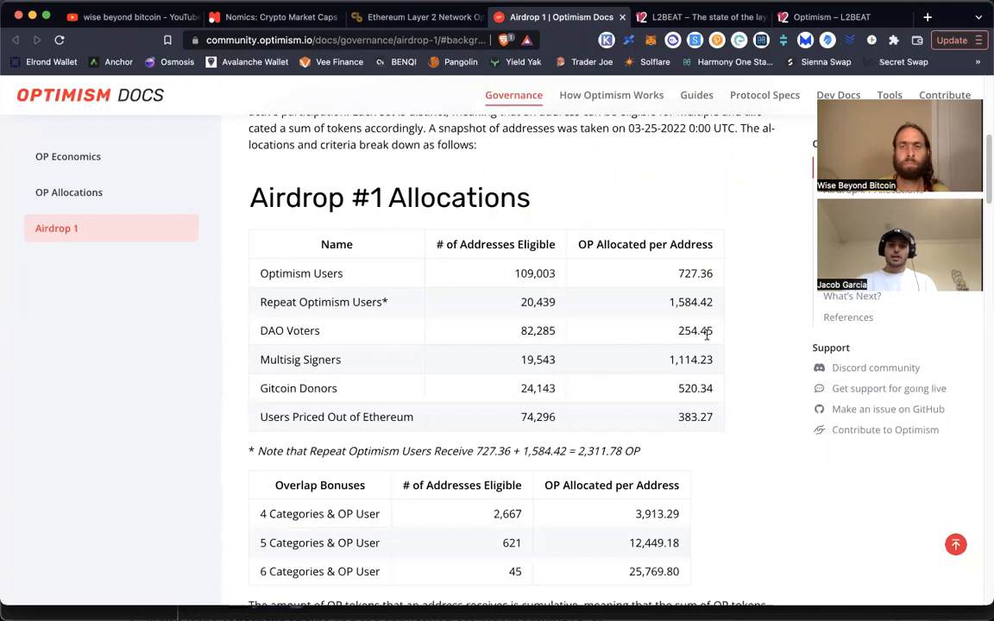
mouse_move(729, 470)
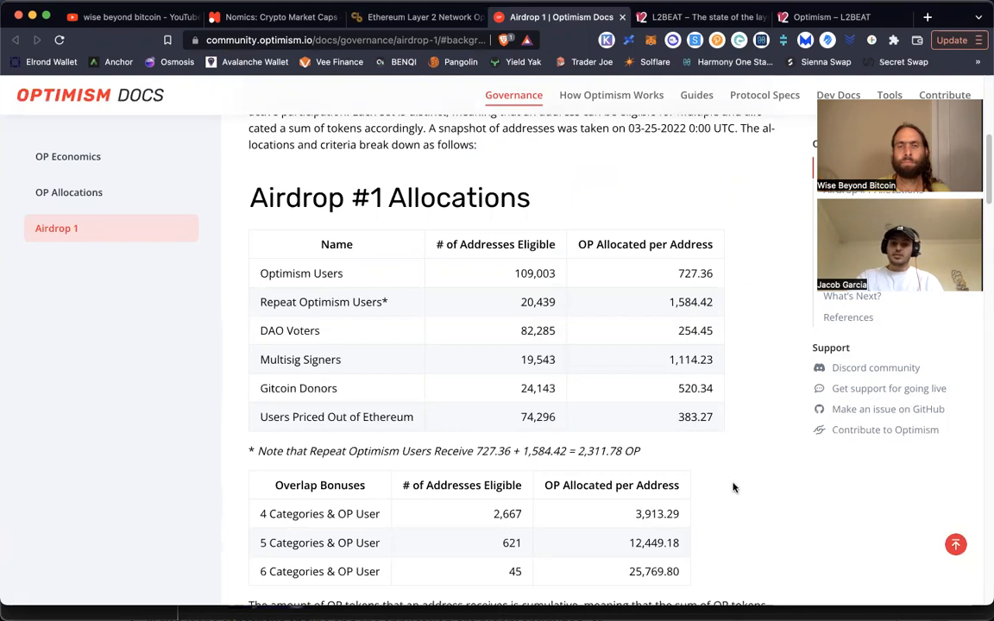
scroll("down", 3)
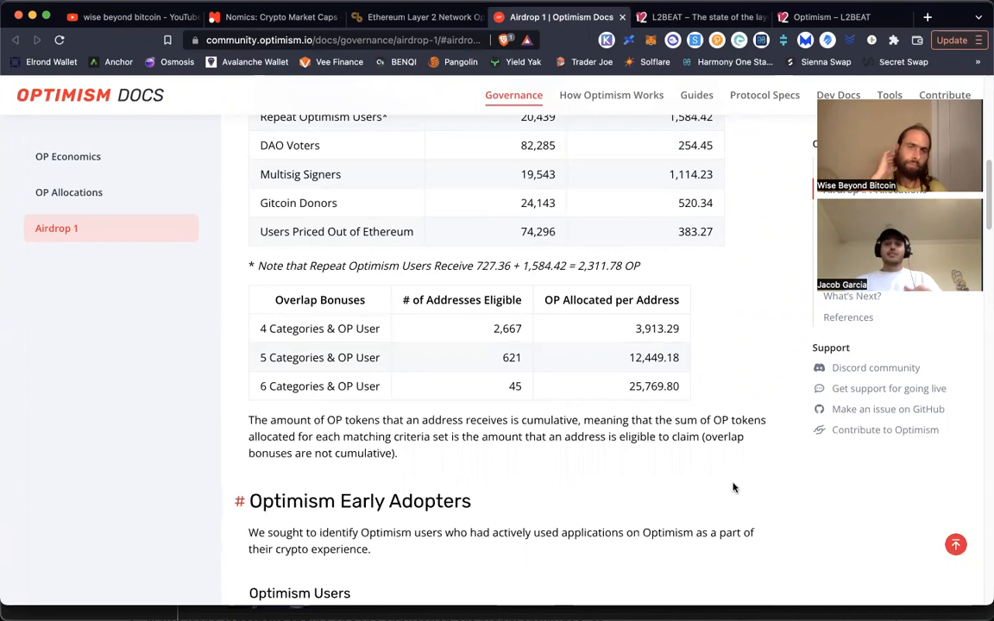
scroll("down", 3)
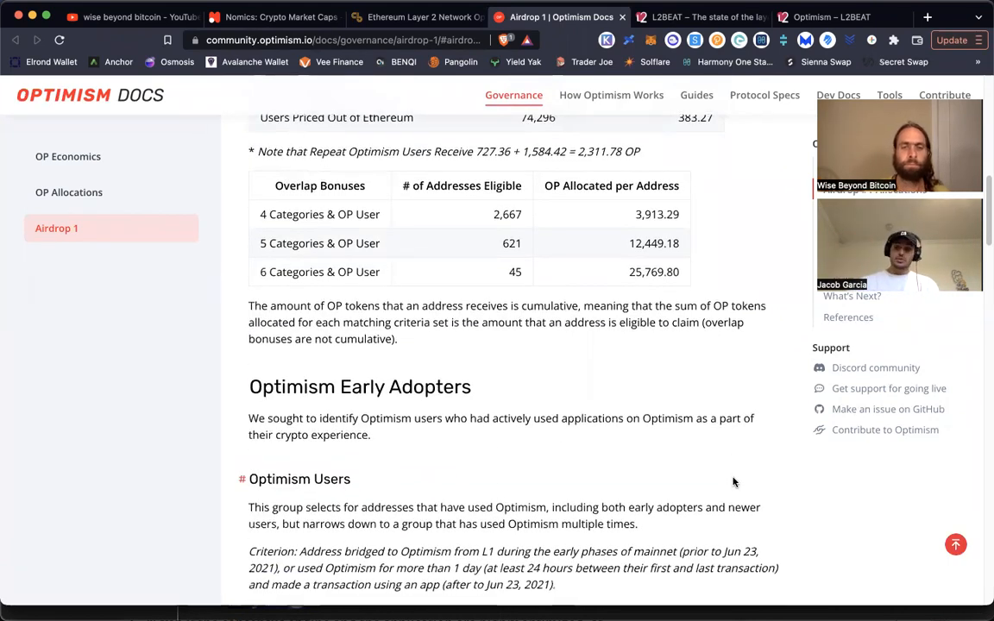
scroll("down", 3)
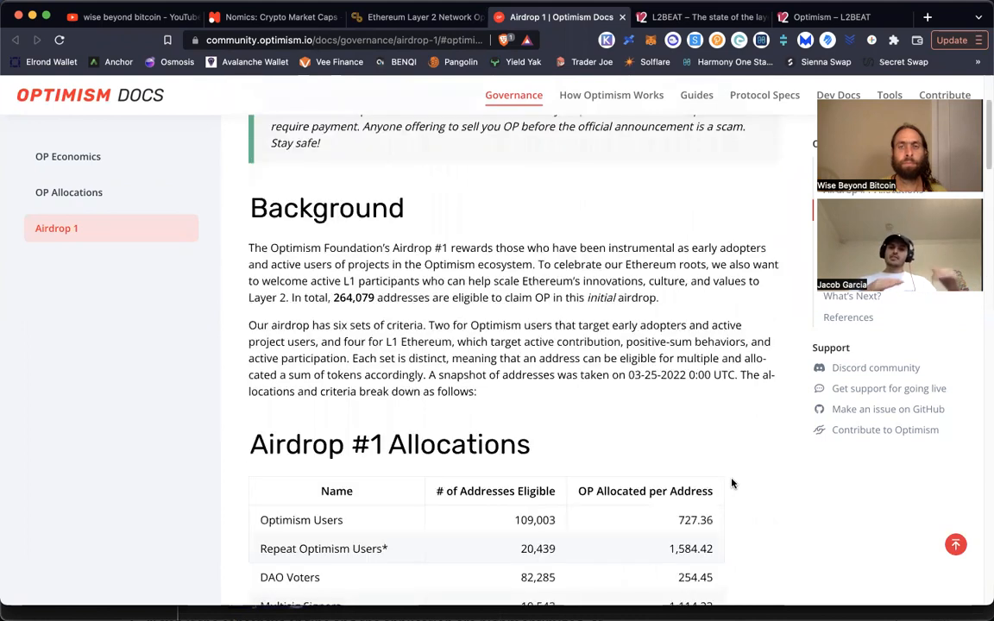
scroll("up", 3)
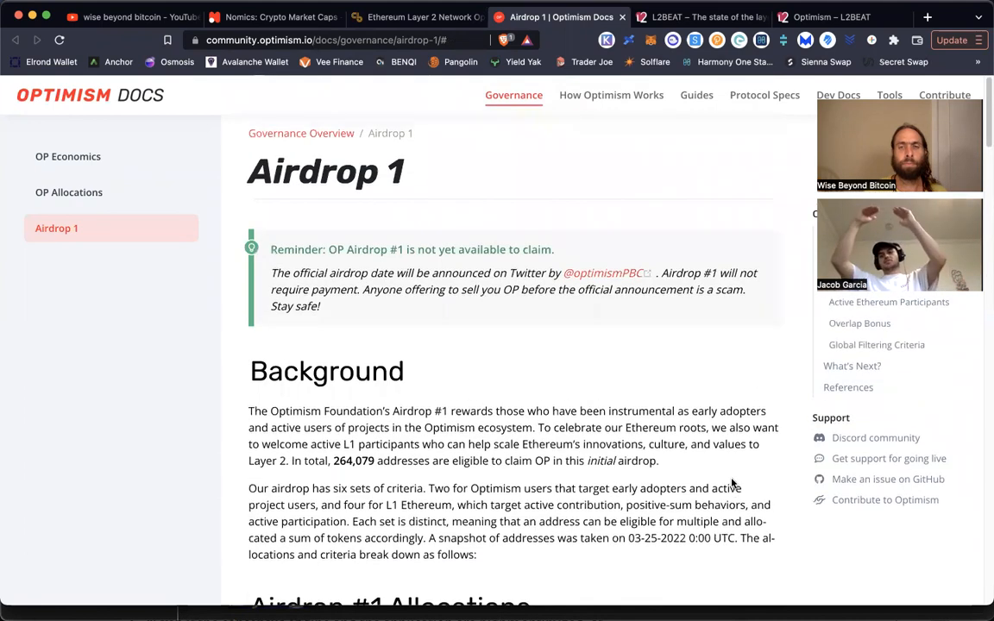
mouse_move(593, 276)
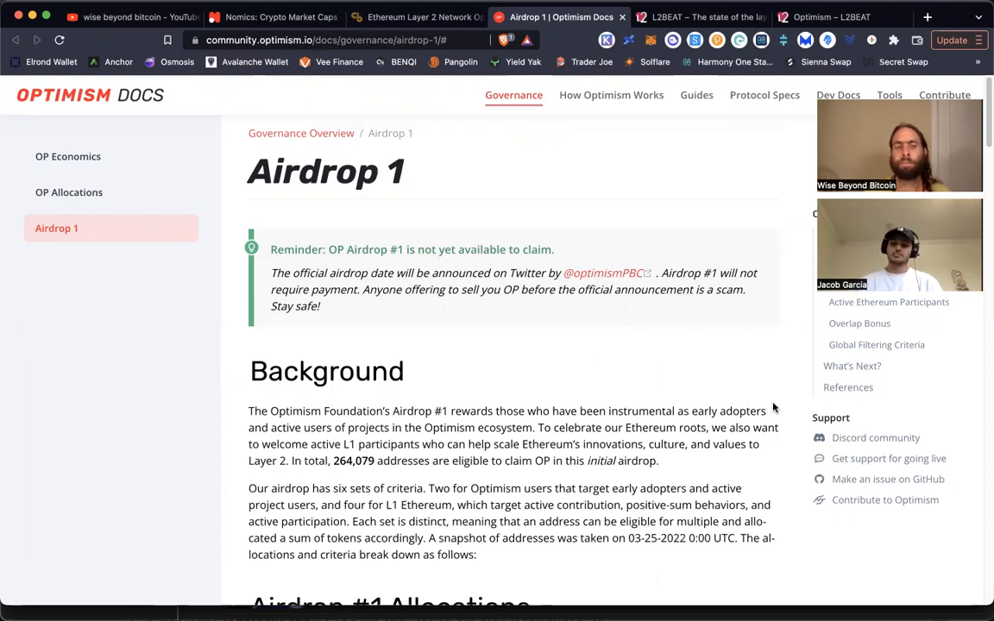
mouse_move(756, 237)
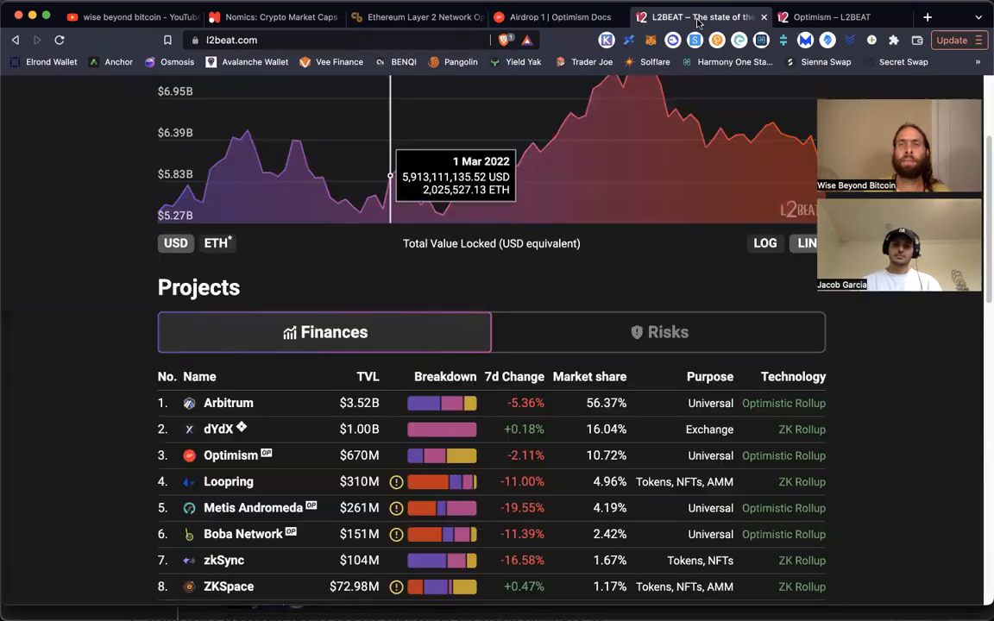
mouse_move(138, 251)
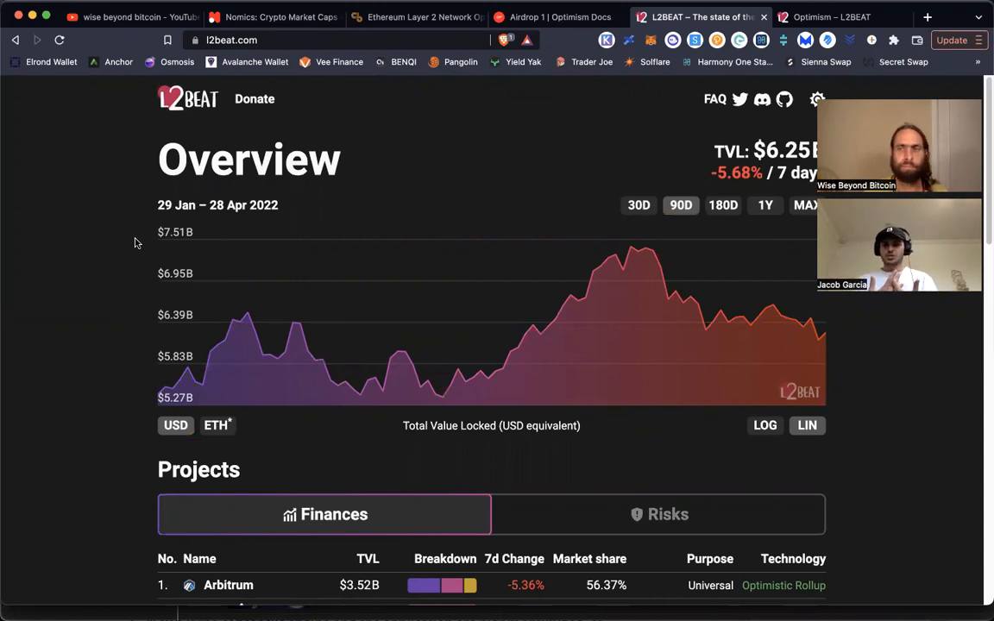
- Scroll down L2BEAT's Projects table below the total value locked chart, from Arbitrum onward
scroll("down", 3)
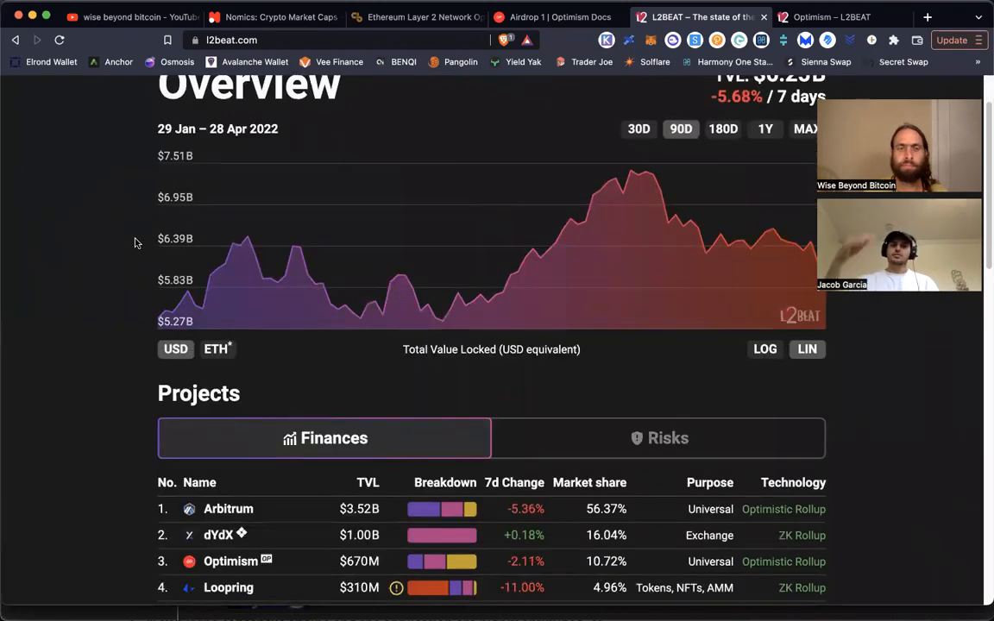
scroll("down", 3)
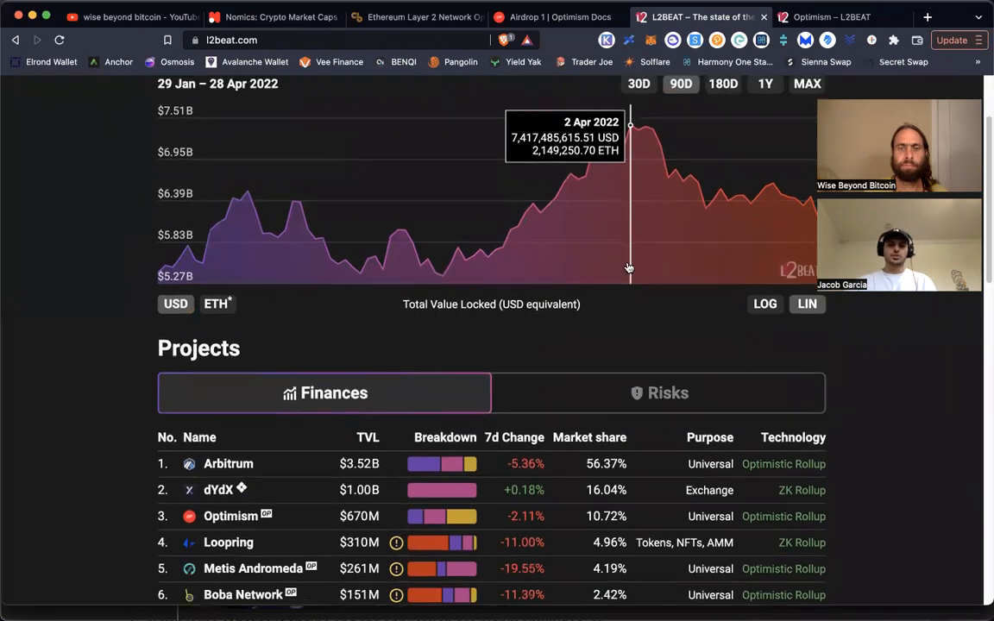
scroll("down", 3)
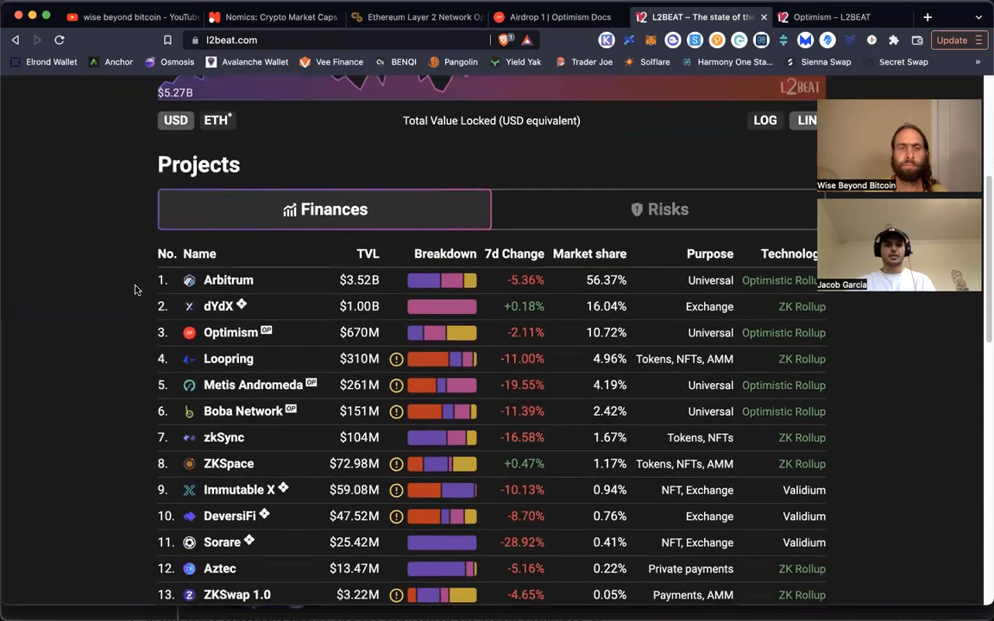
scroll("down", 3)
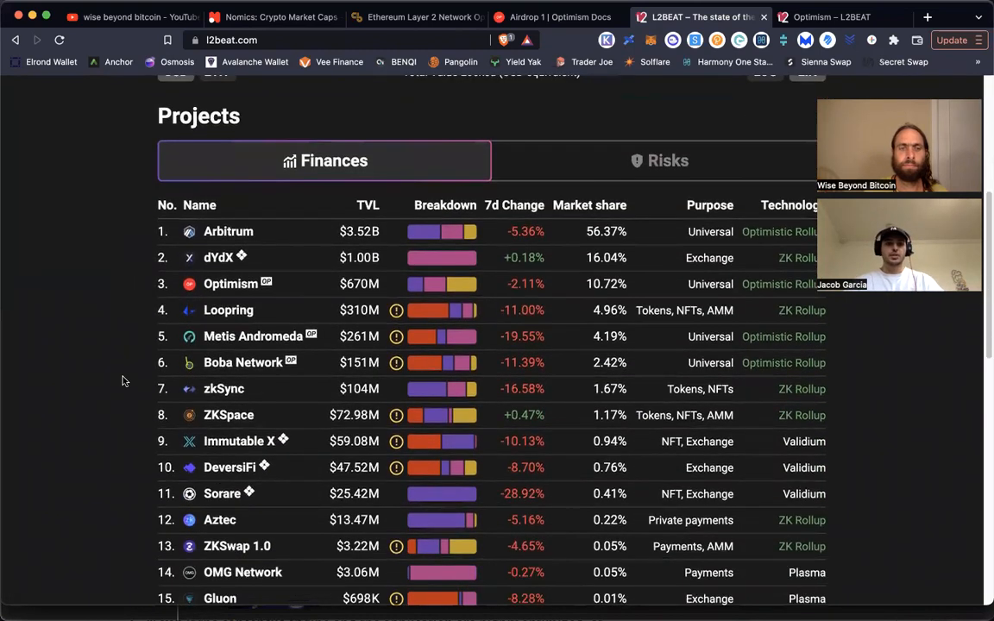
scroll("down", 3)
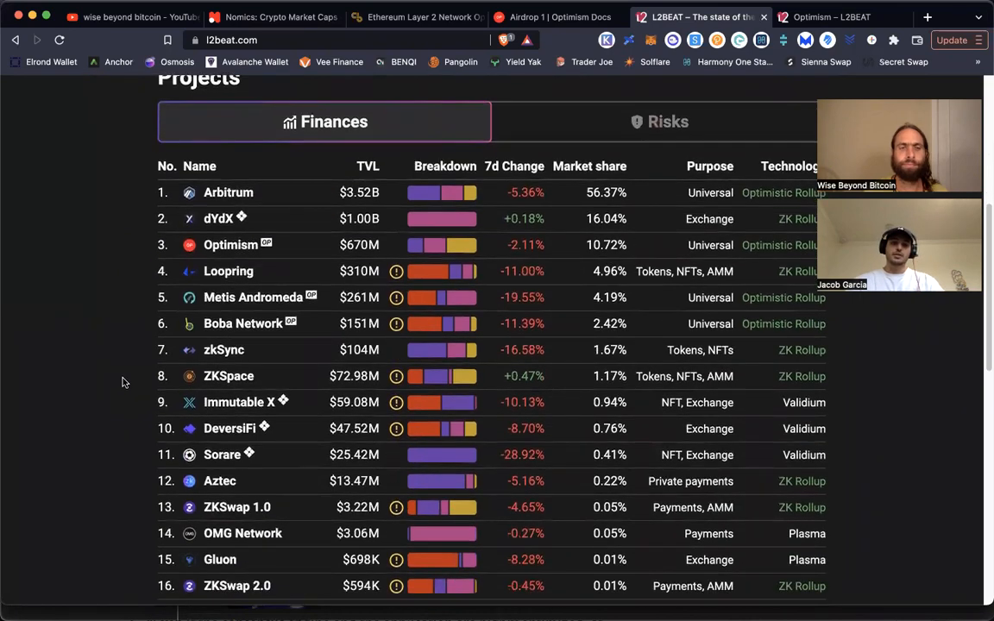
mouse_move(228, 271)
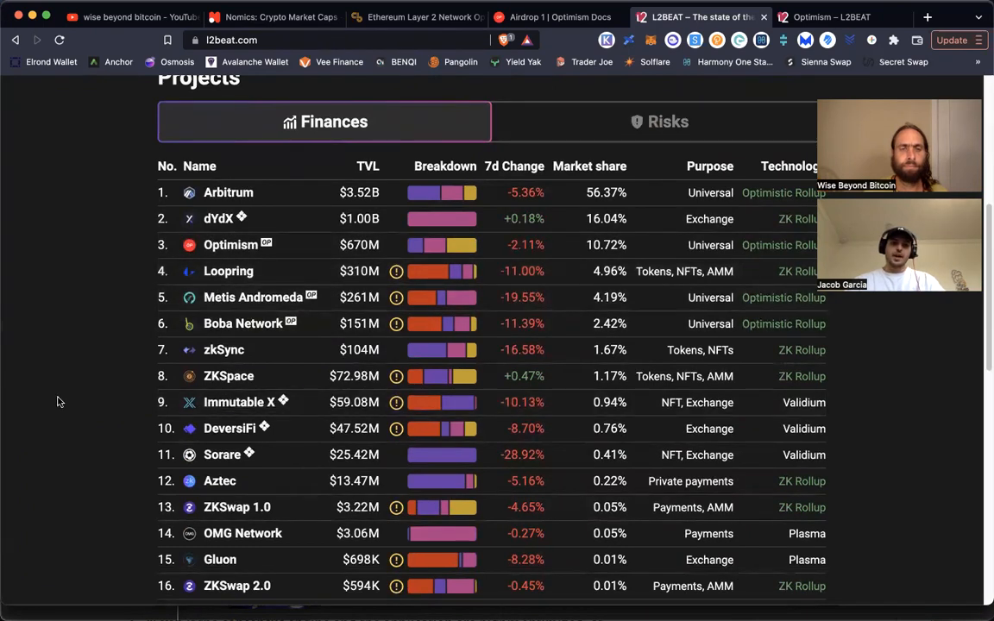
scroll("down", 3)
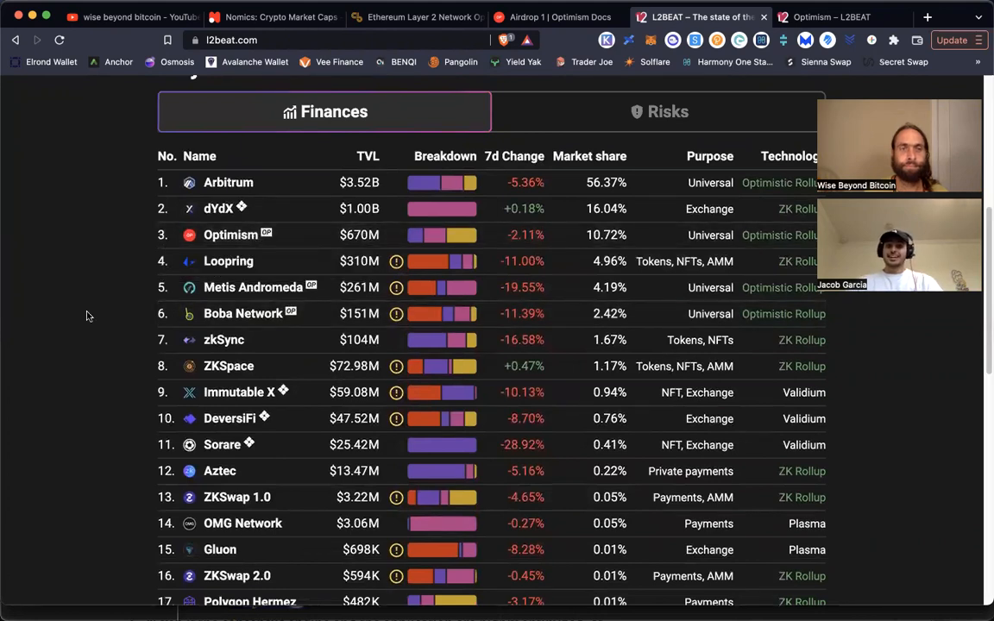
mouse_move(108, 331)
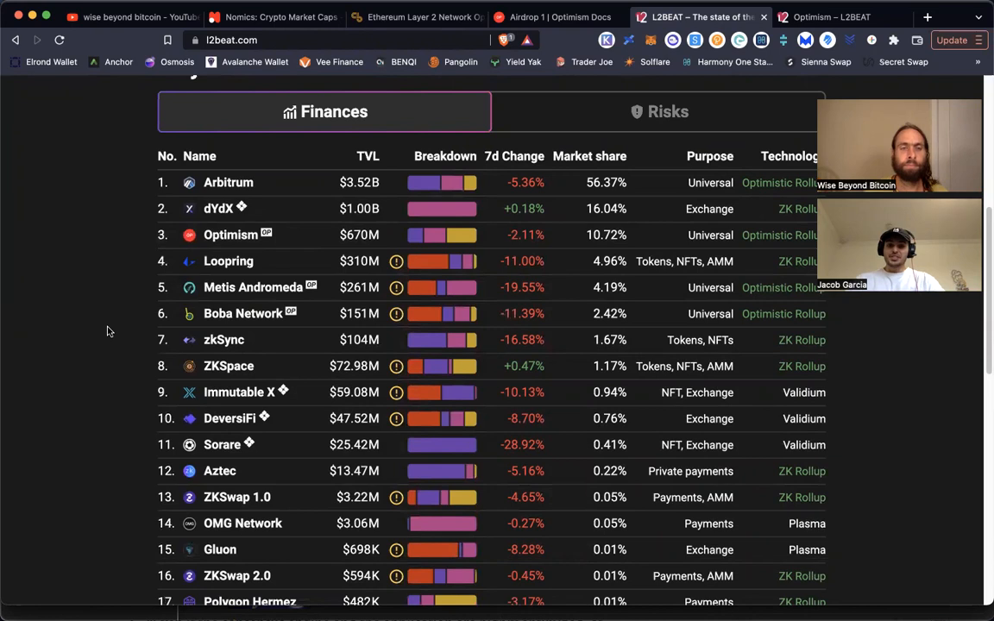
mouse_move(156, 346)
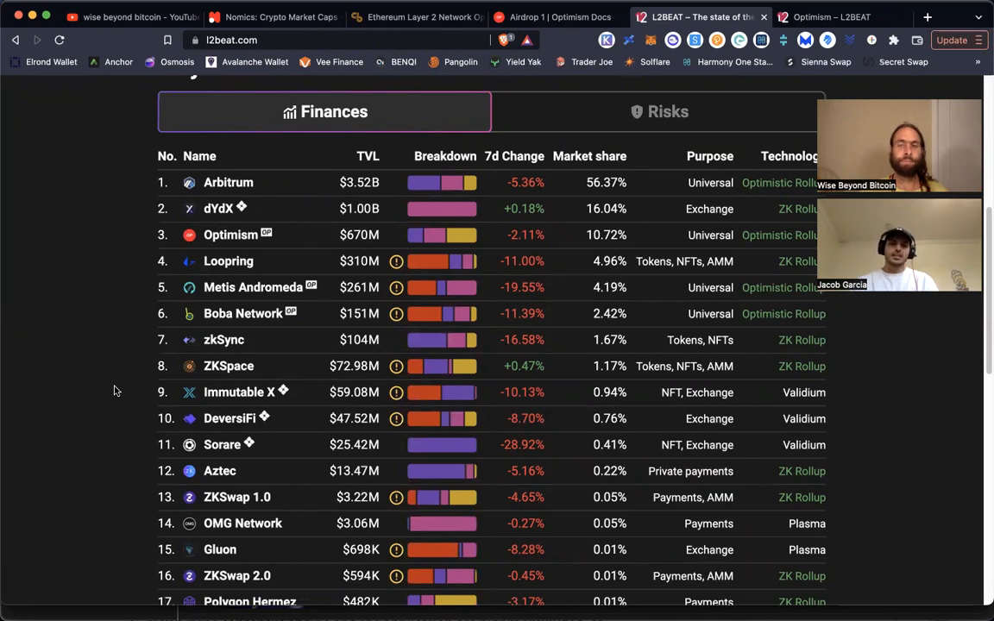
scroll("down", 3)
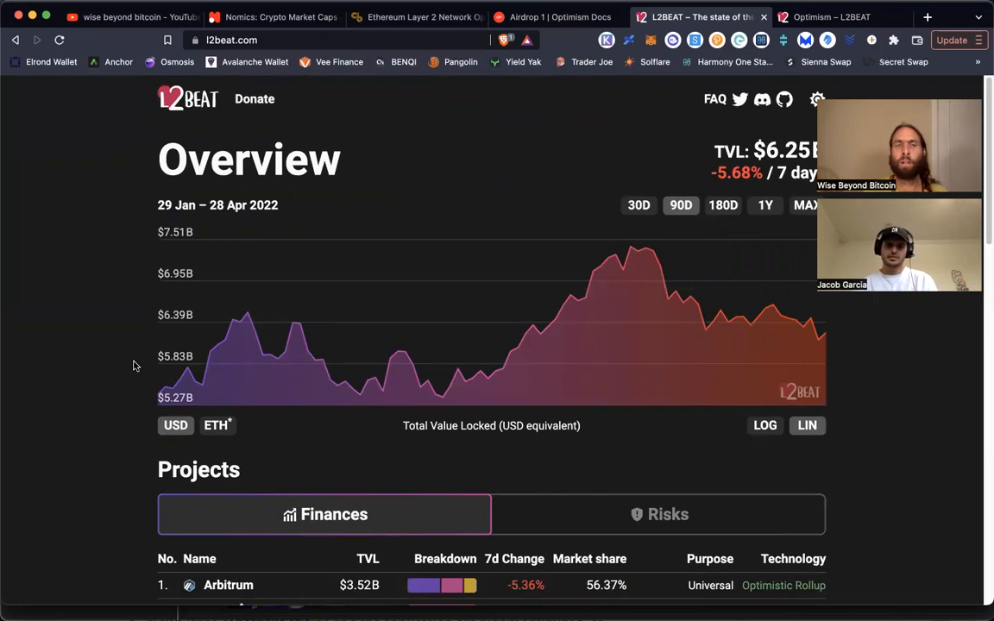
- View the Optimism – L2BEAT page with its $670M TVL chart, tokens and description
left_click(830, 16)
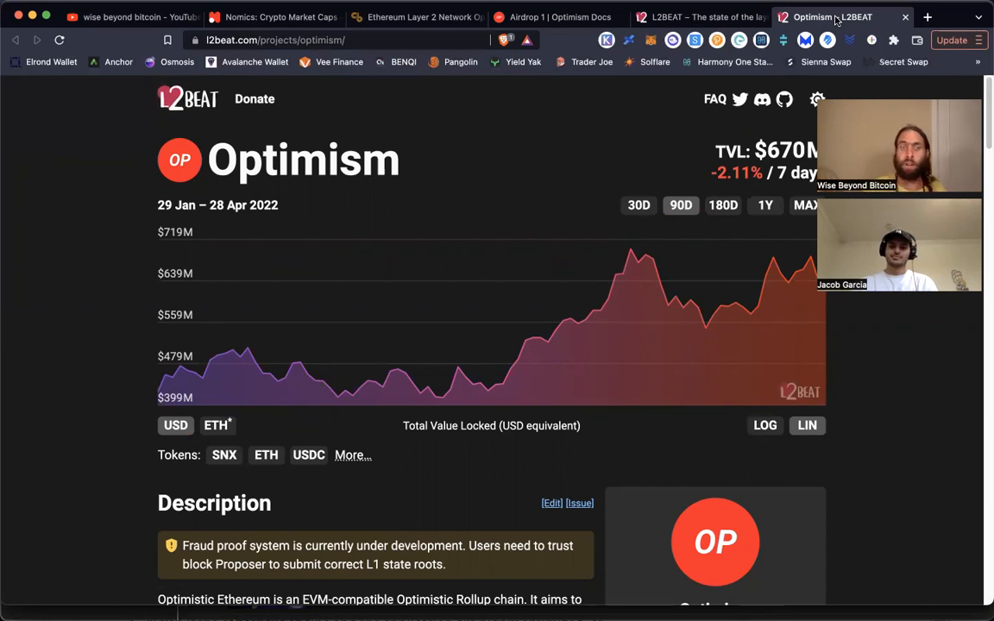
mouse_move(616, 101)
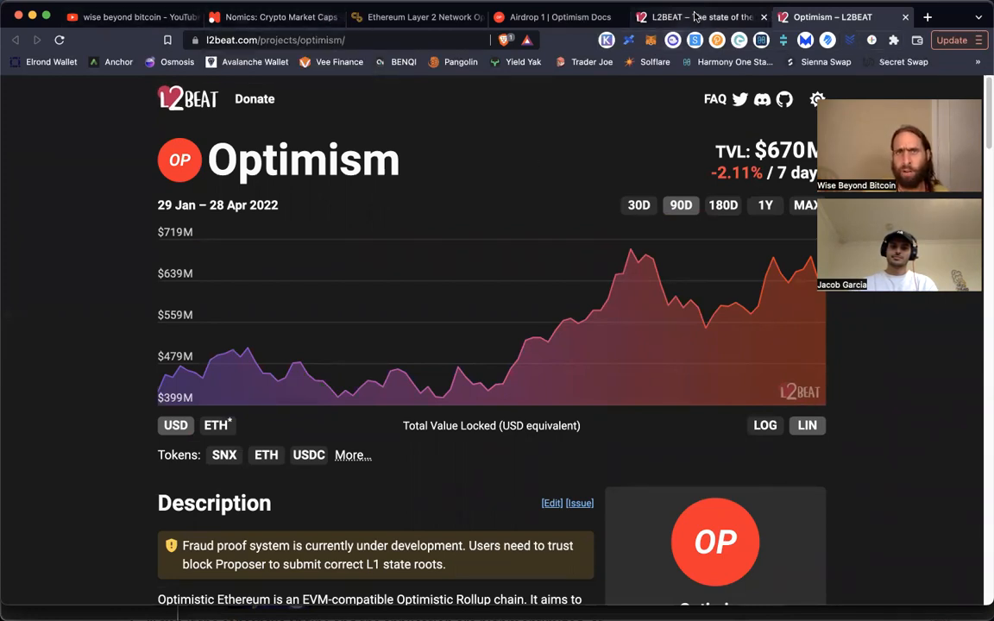
- Return to the Optimism Airdrop 1 docs showing the claim reminder and Background section
left_click(552, 16)
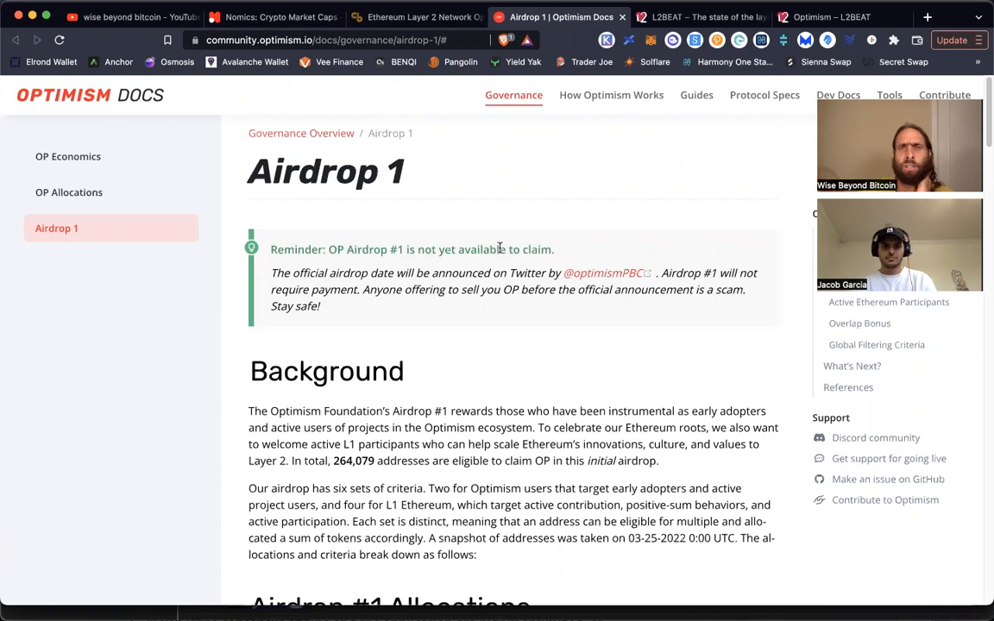
mouse_move(552, 256)
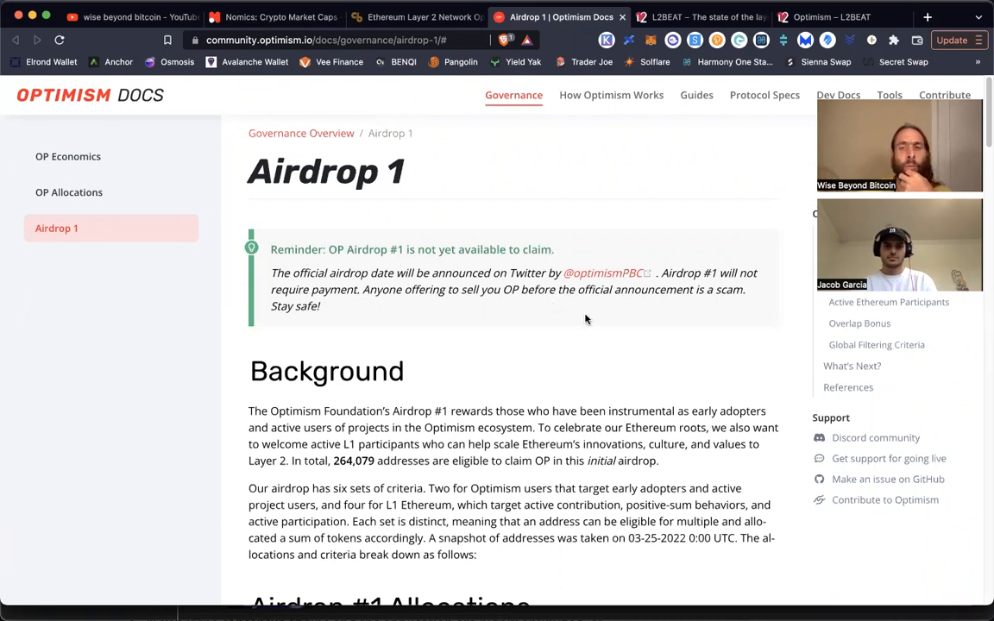
mouse_move(598, 283)
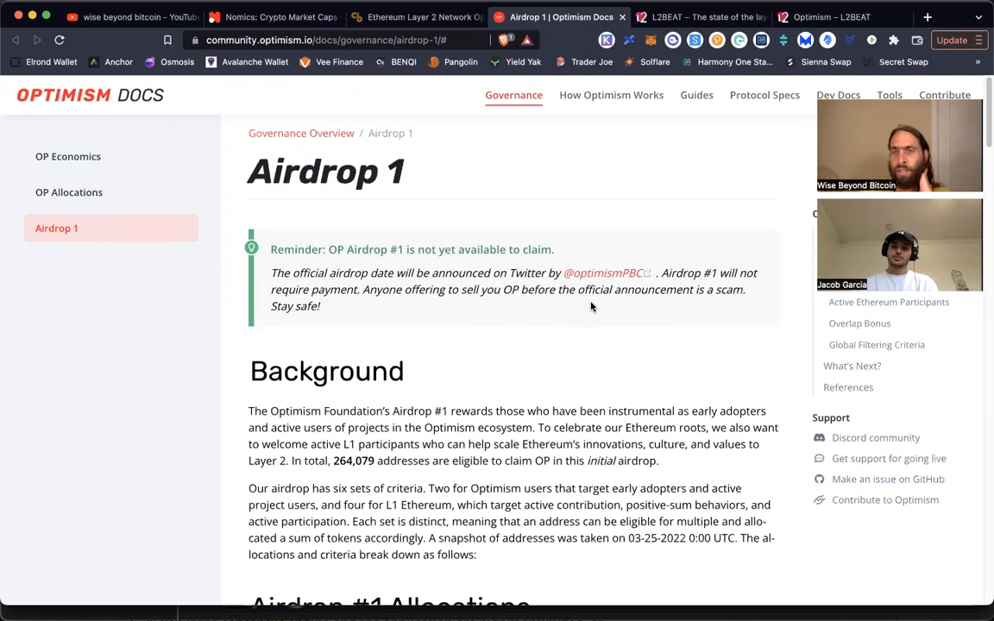
mouse_move(561, 256)
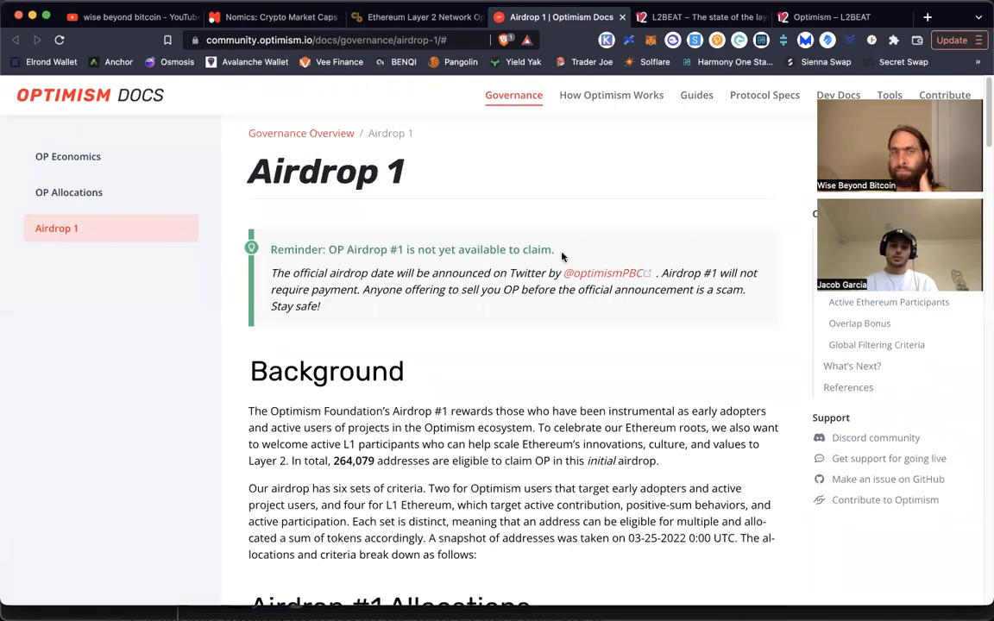
mouse_move(517, 225)
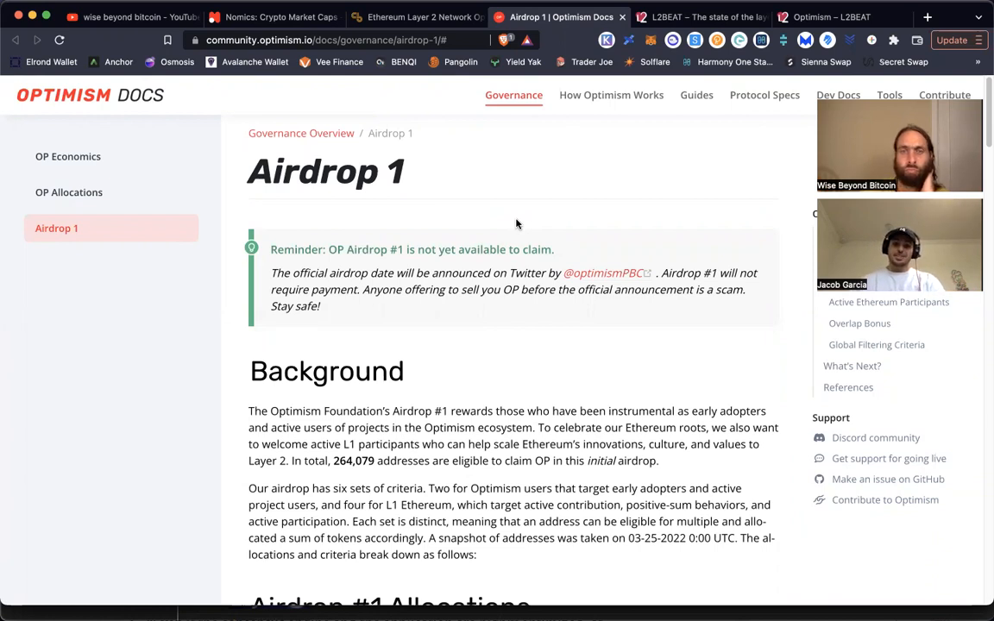
mouse_move(334, 307)
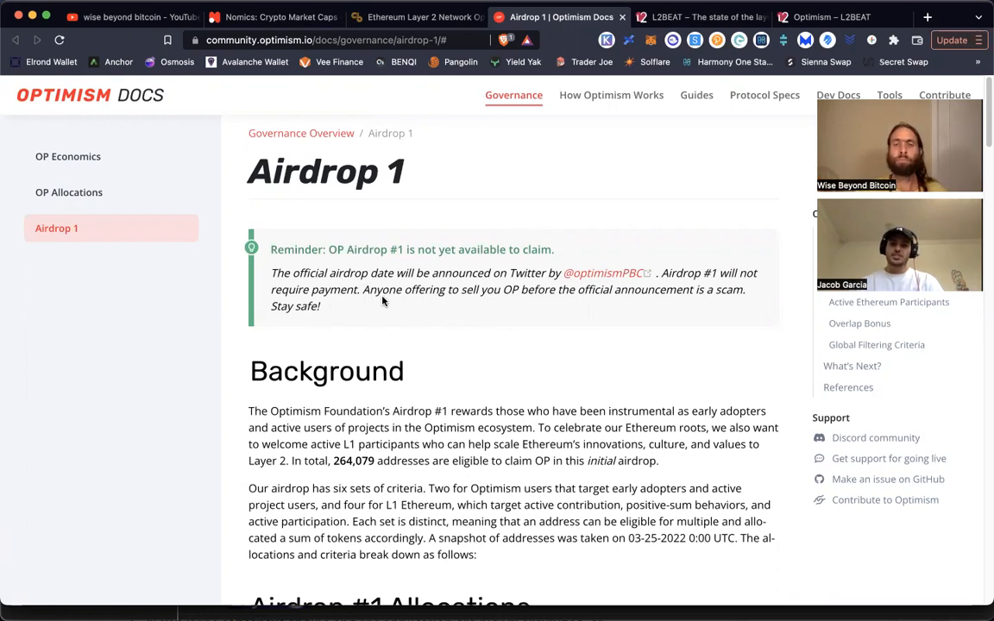
mouse_move(578, 335)
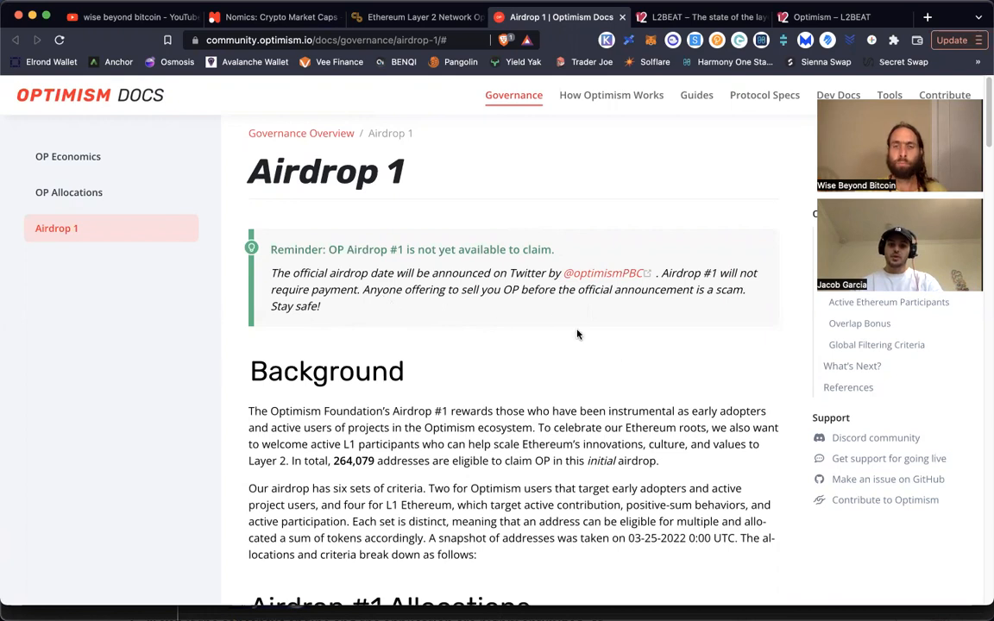
mouse_move(743, 339)
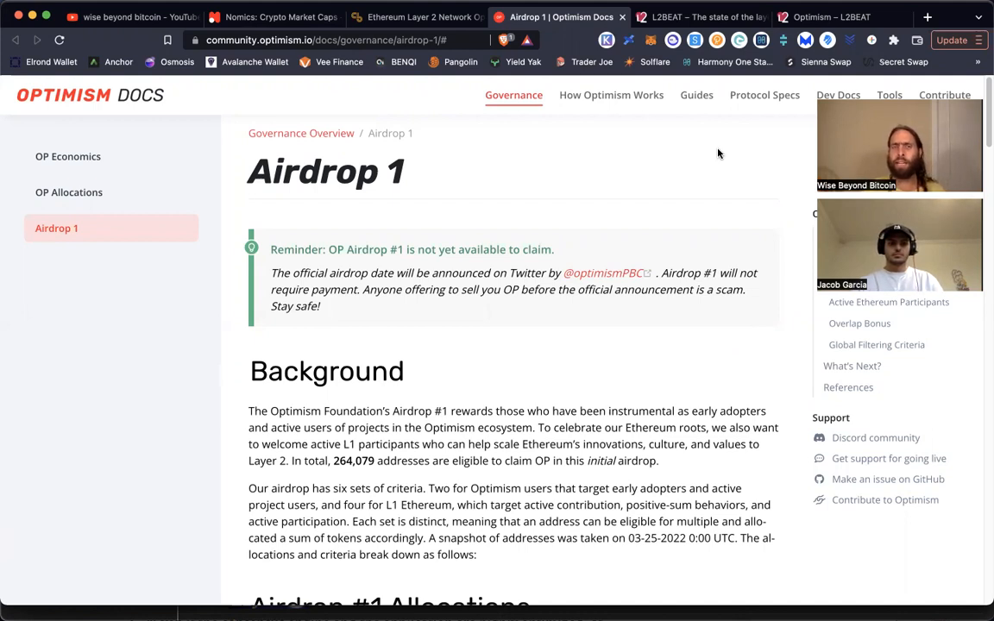
mouse_move(716, 151)
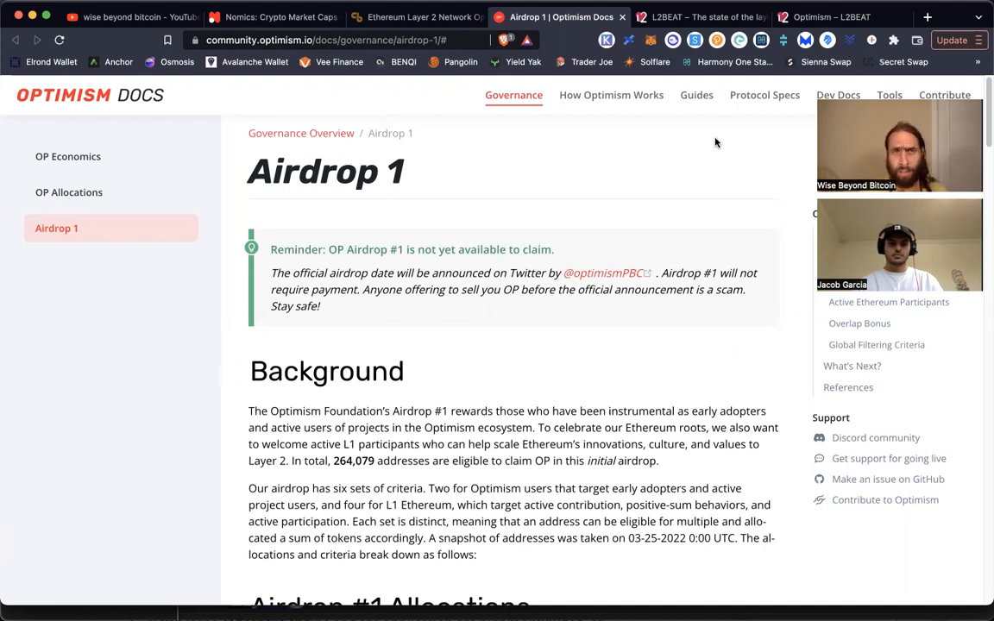
mouse_move(727, 149)
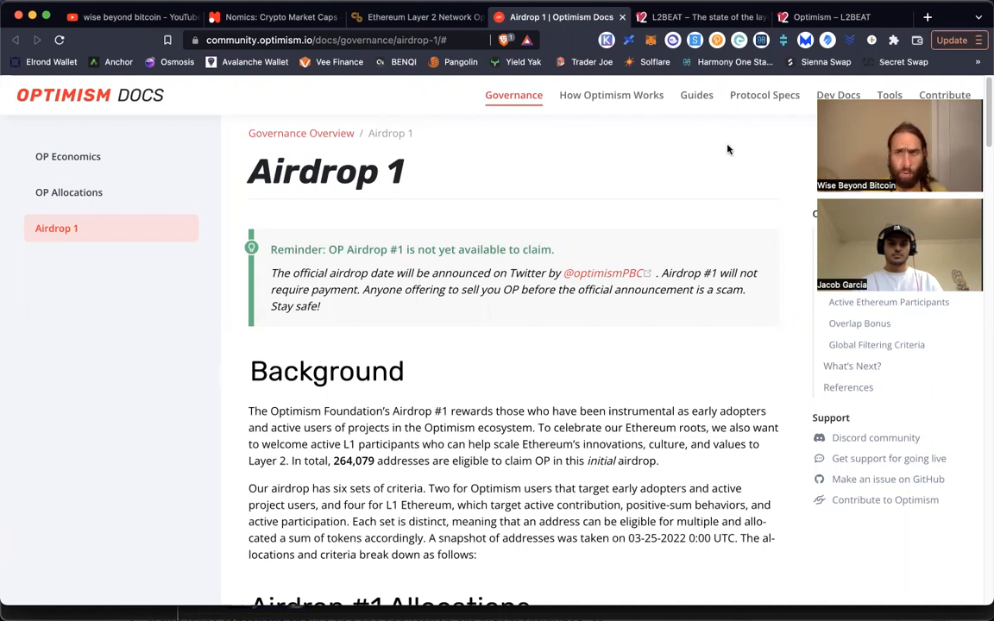